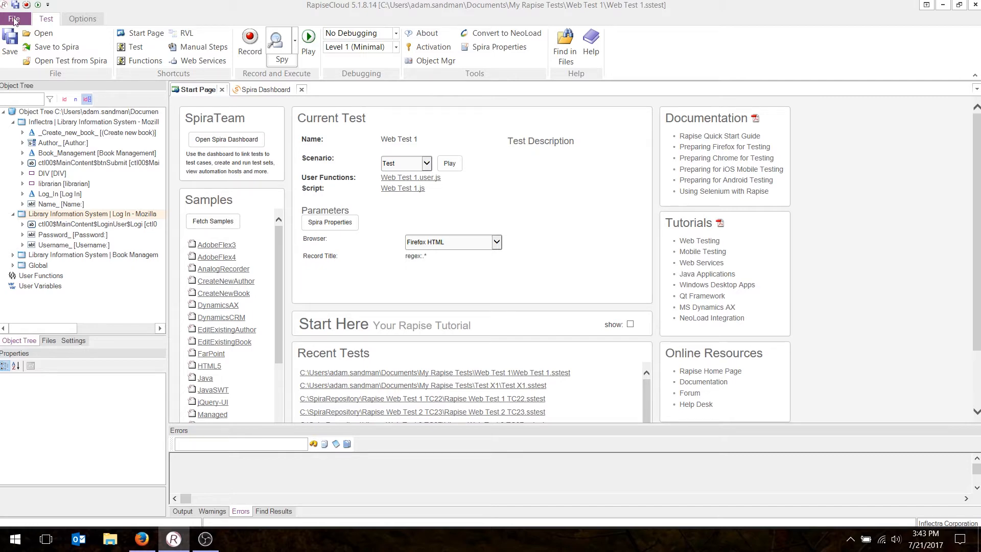
Step: Start a new test from the File menu for the Library Information System project
left_click(14, 18)
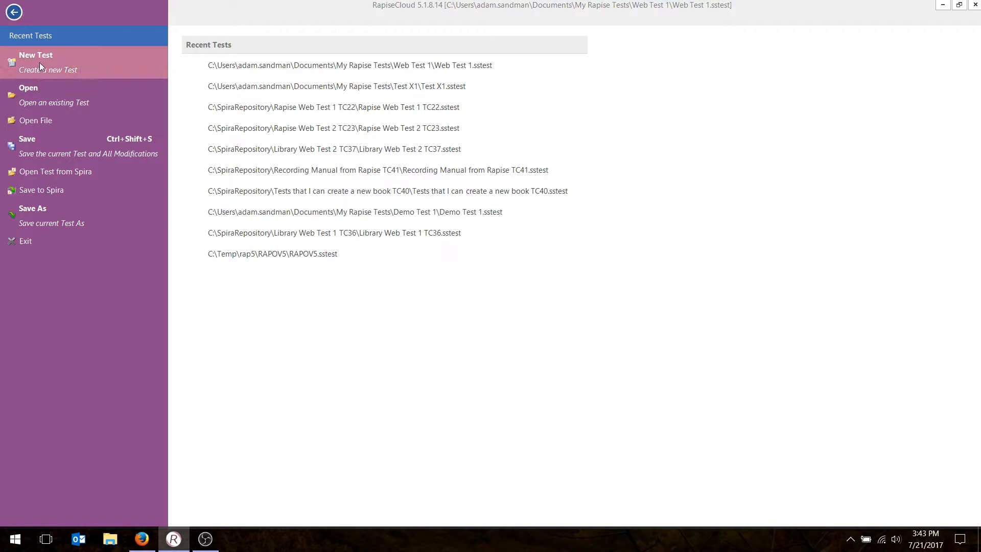
mouse_move(47, 72)
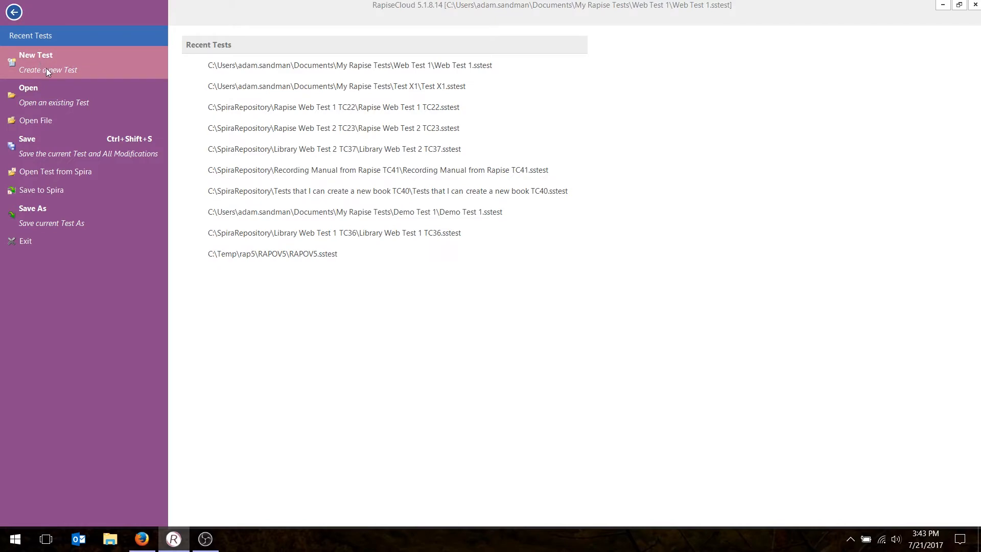
left_click(37, 55)
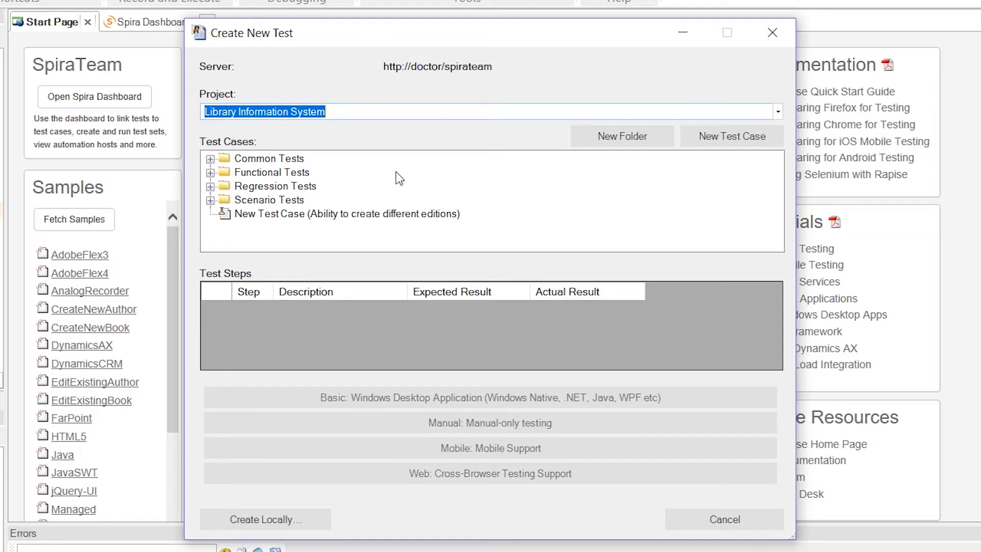
mouse_move(365, 150)
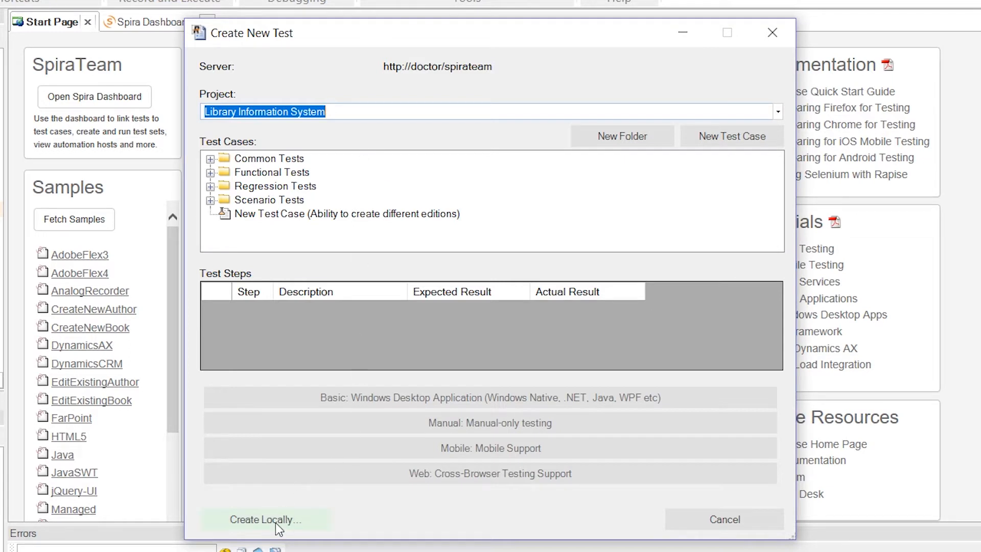
Step: Create the test locally, name it 'Web Test Scriptless', and choose Web: Cross-Browser Testing Support
left_click(265, 519)
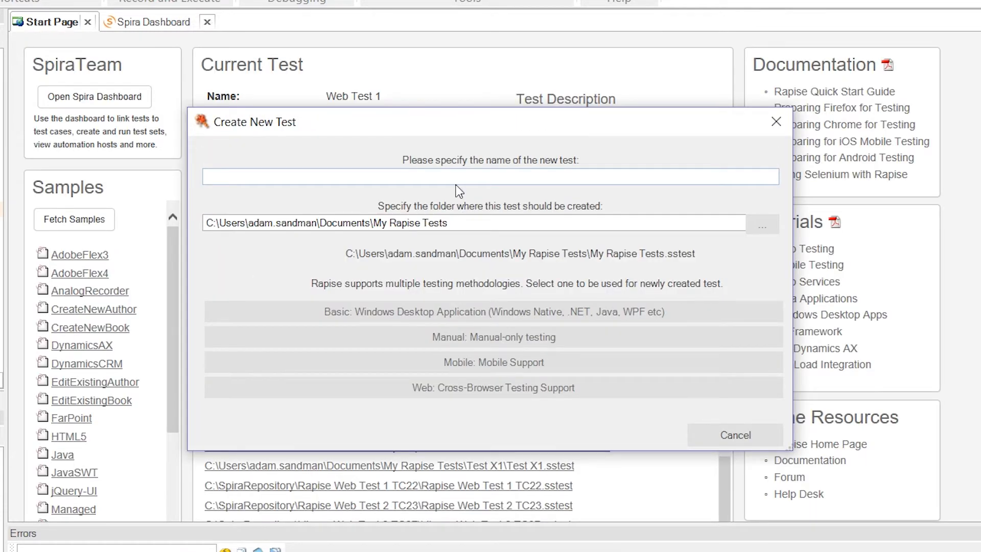
left_click(490, 176)
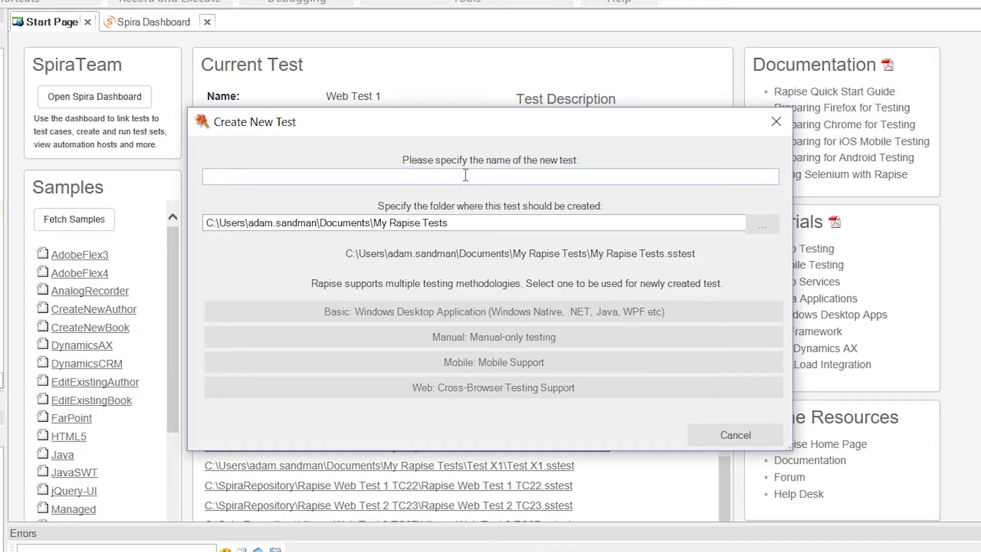
type("Web Test Scri")
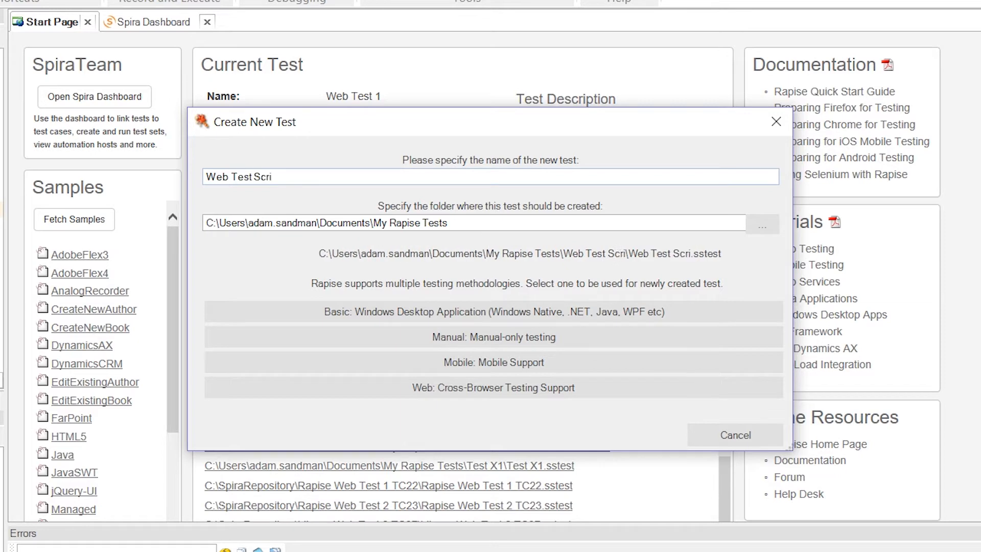
type("ptless")
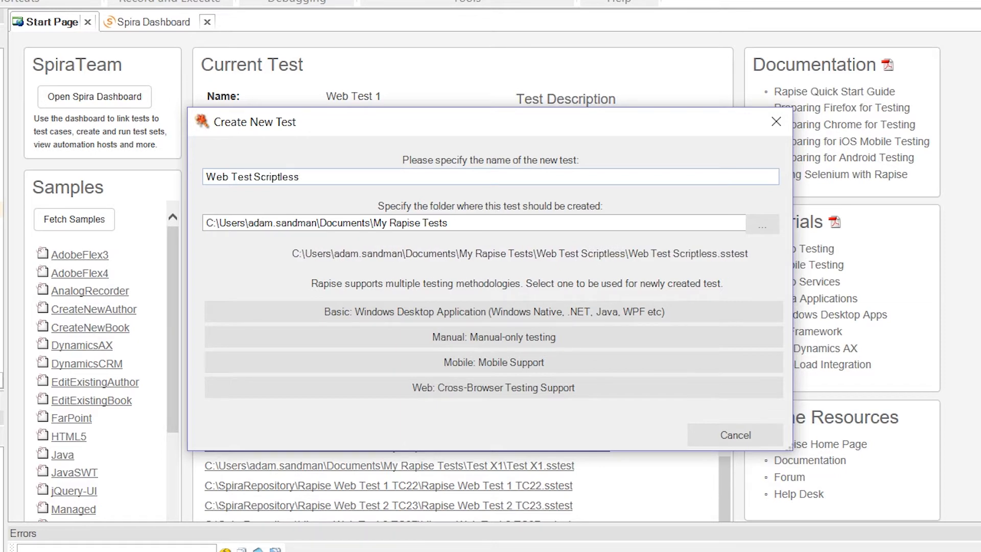
mouse_move(457, 194)
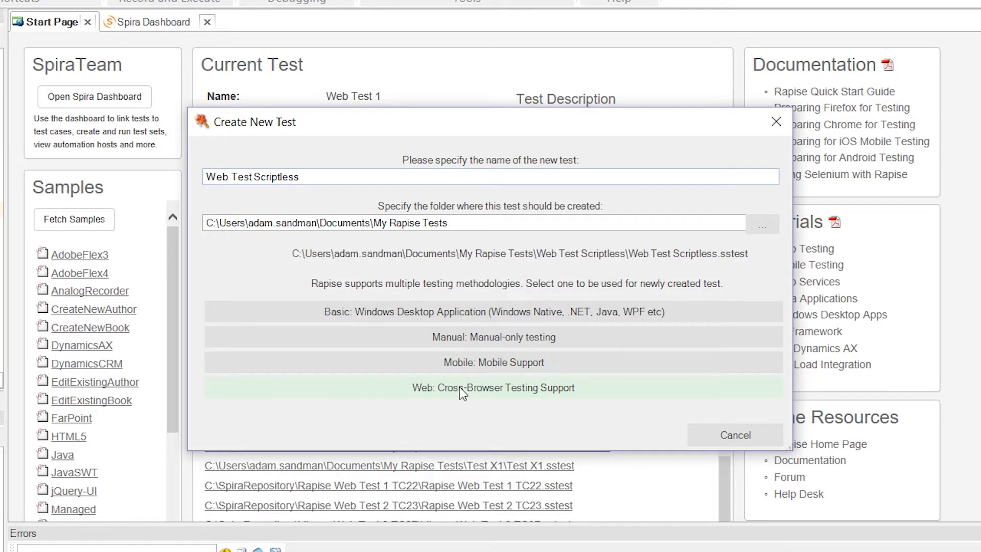
left_click(493, 387)
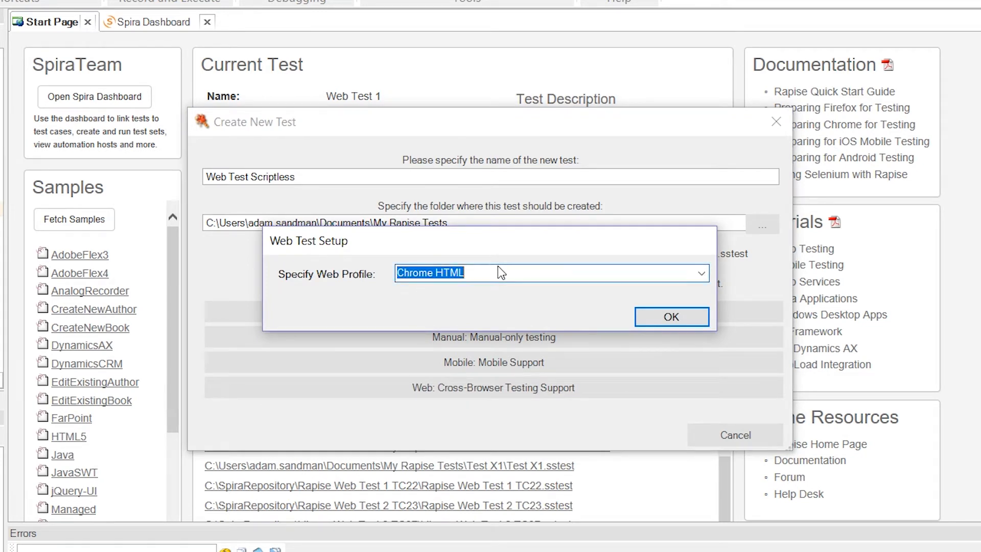
Step: Select the Firefox HTML web profile and RVL (Rapise Visual Language) as the scripting language
left_click(700, 273)
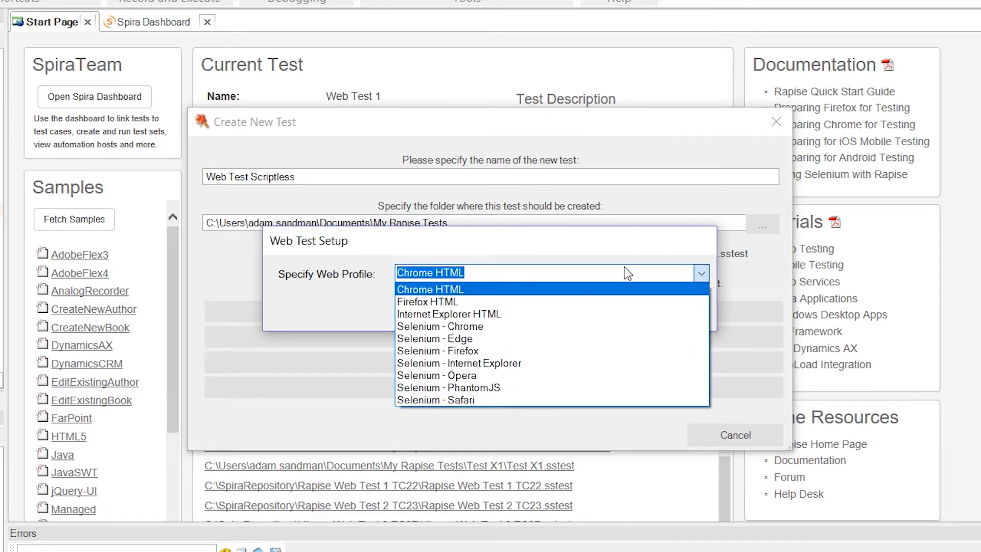
left_click(428, 300)
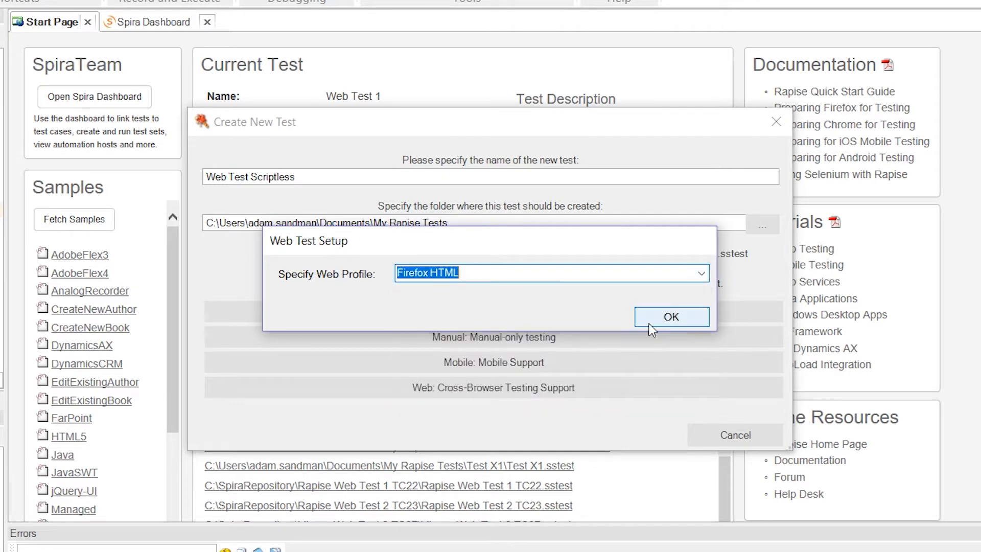
left_click(670, 317)
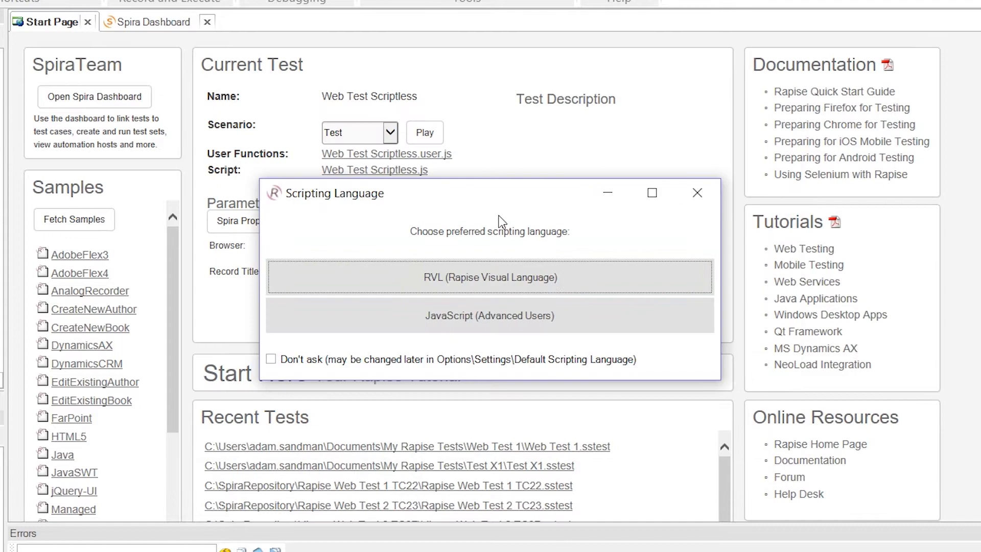
mouse_move(495, 248)
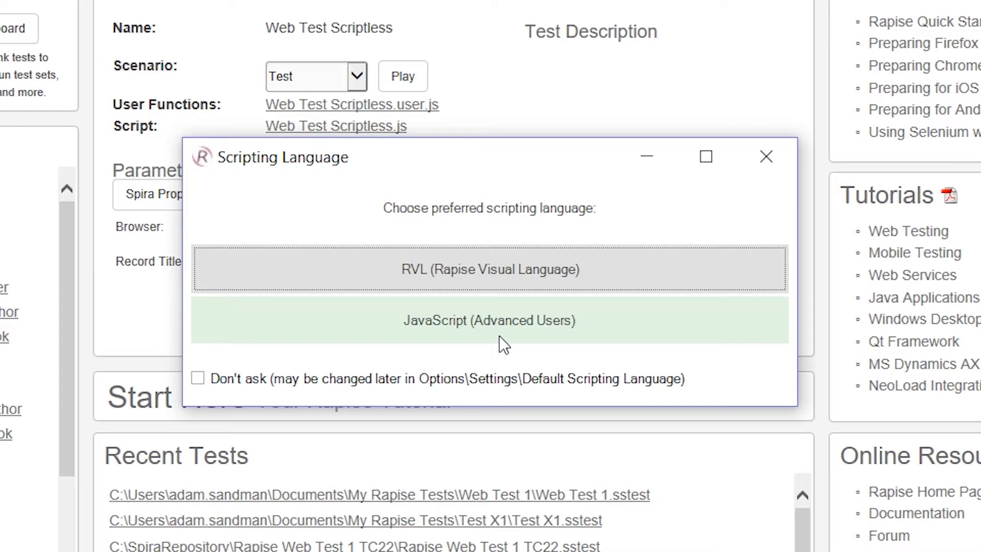
mouse_move(528, 285)
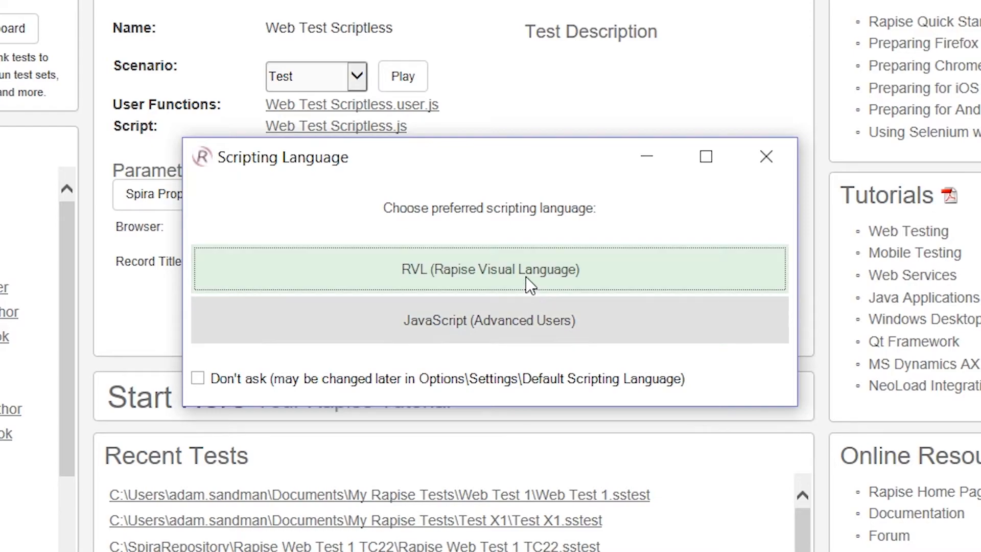
left_click(489, 269)
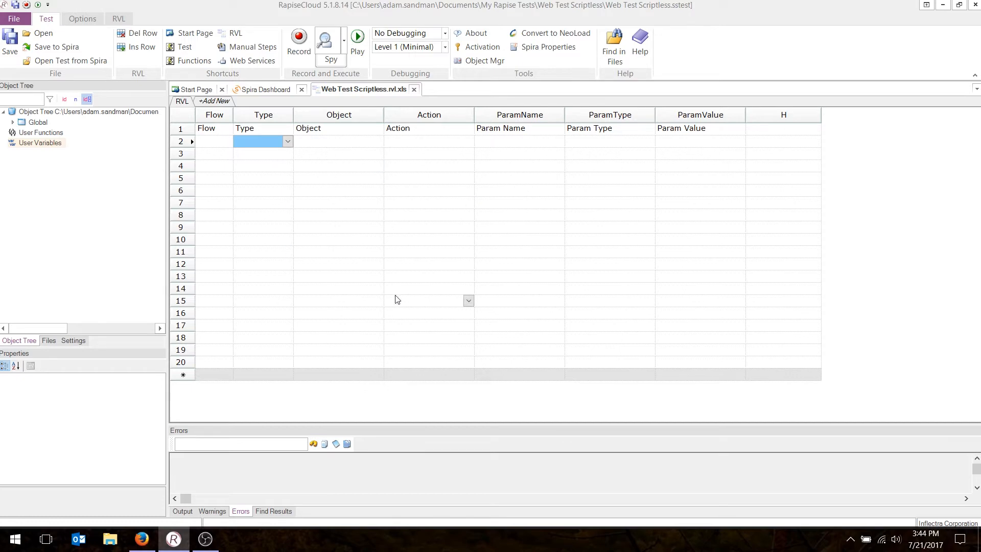
mouse_move(352, 172)
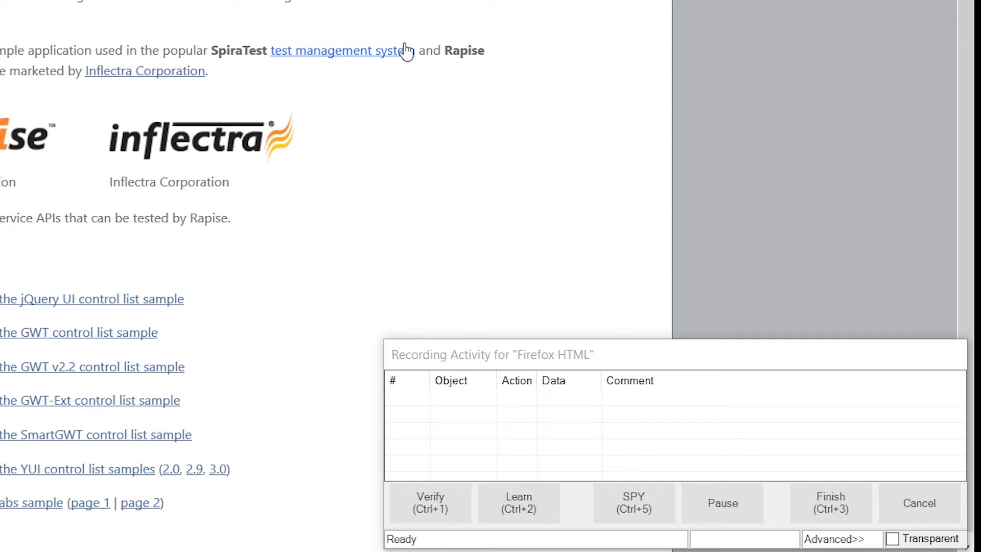
left_click(742, 29)
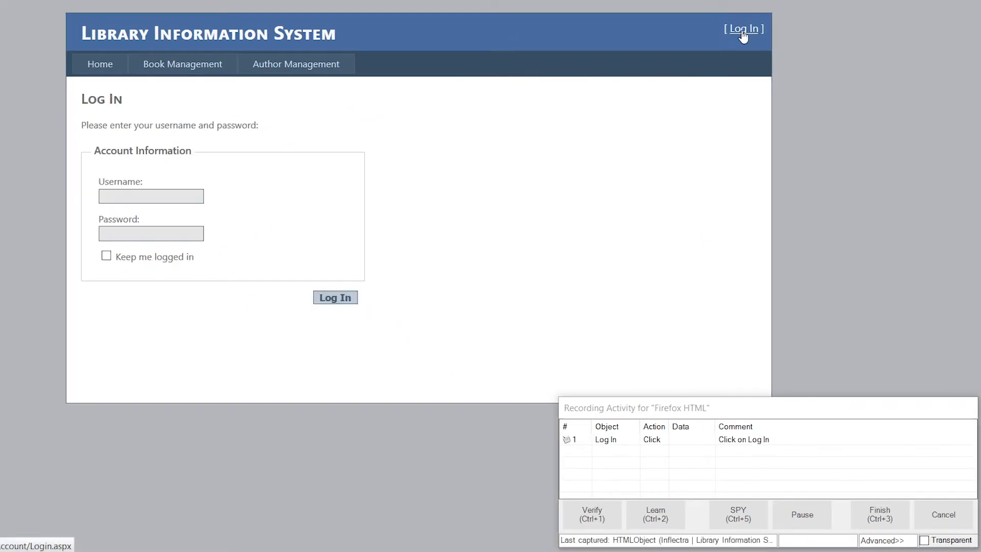
mouse_move(150, 195)
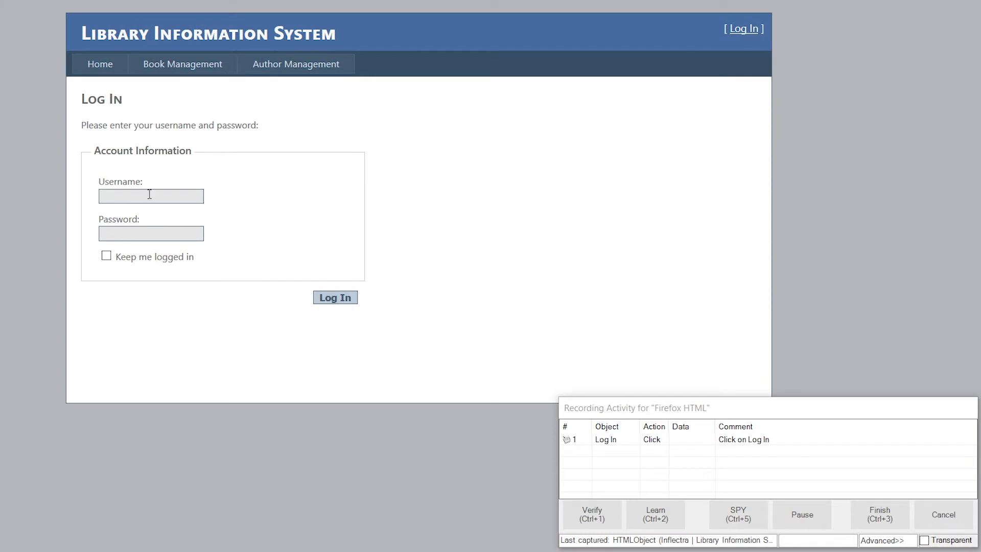
left_click(151, 196)
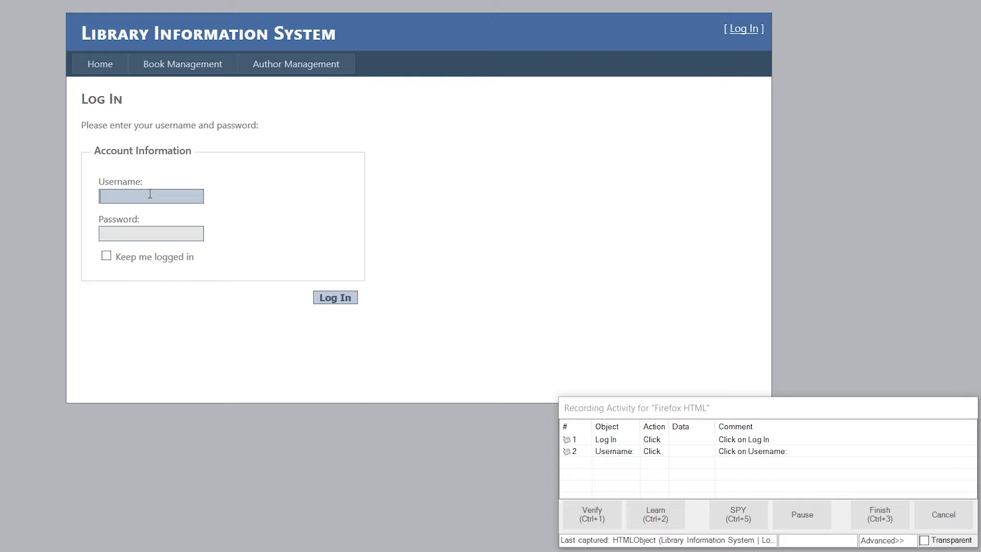
type("librarian")
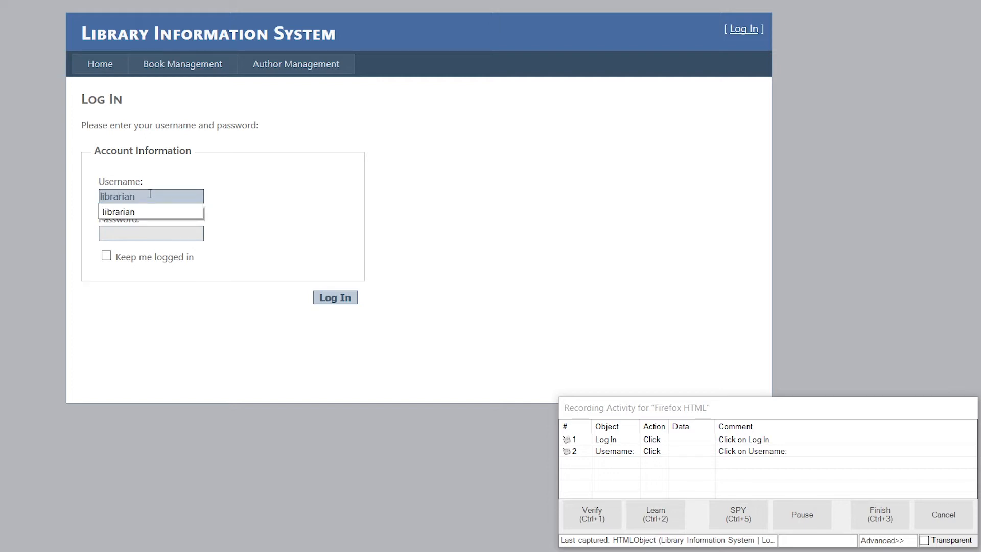
left_click(150, 234)
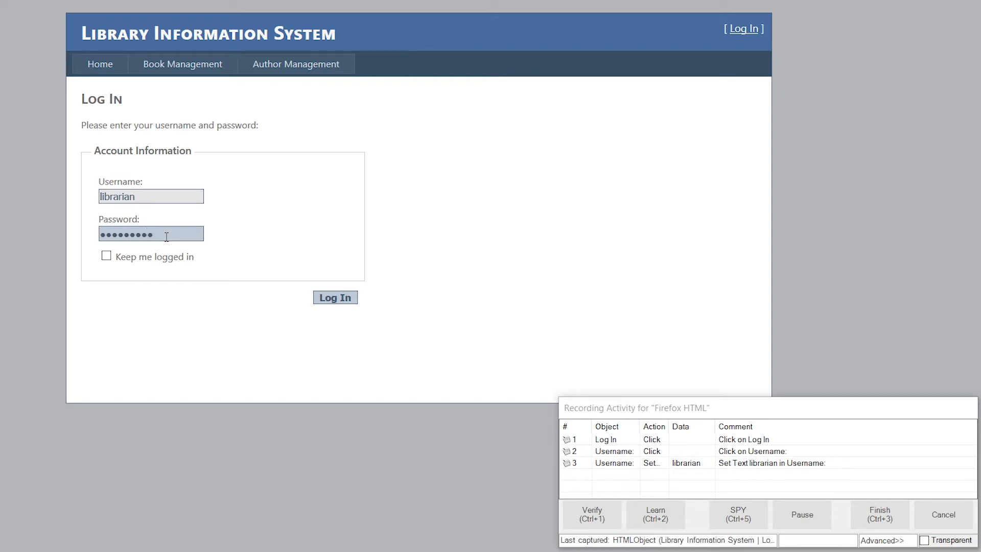
left_click(325, 294)
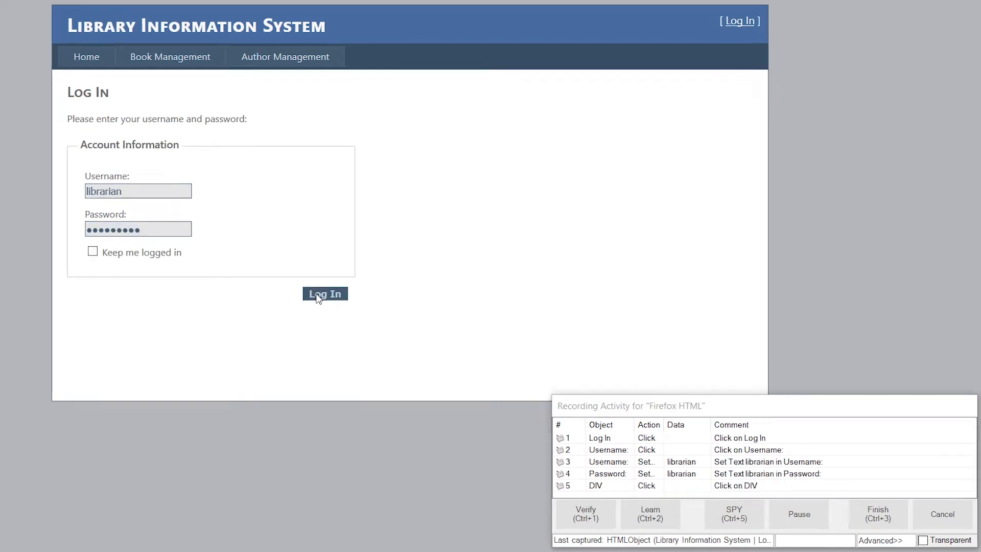
left_click(325, 294)
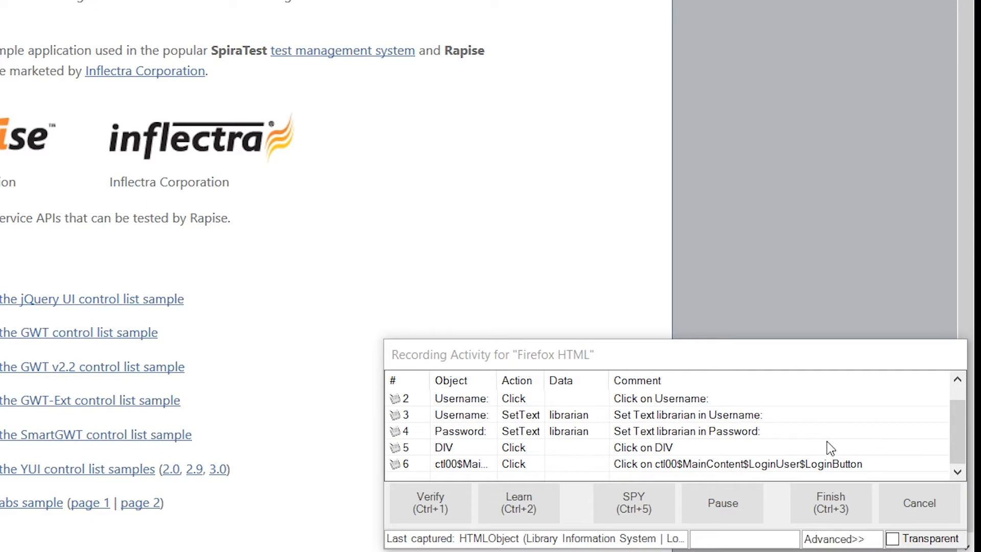
mouse_move(613, 382)
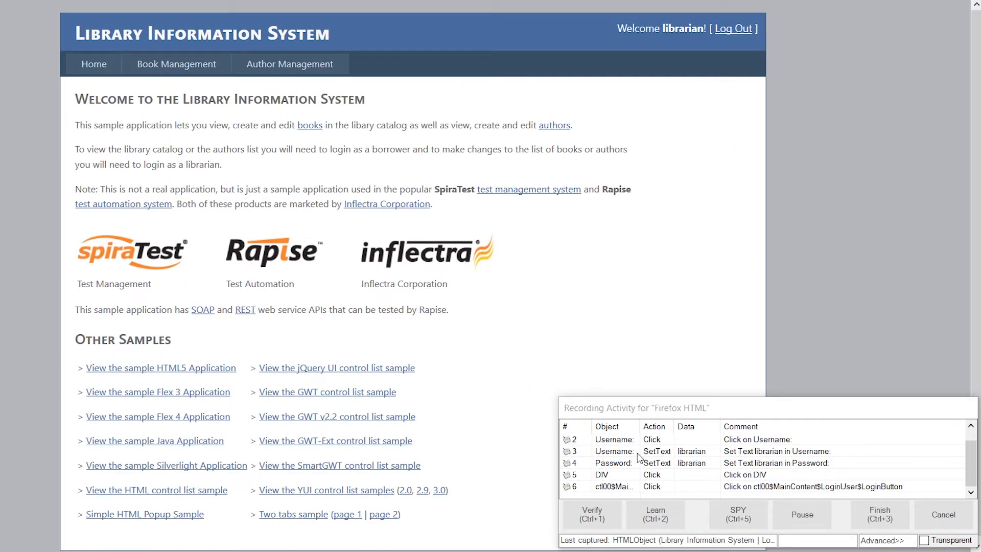
Step: Begin a Verify action on the welcome page
left_click(590, 514)
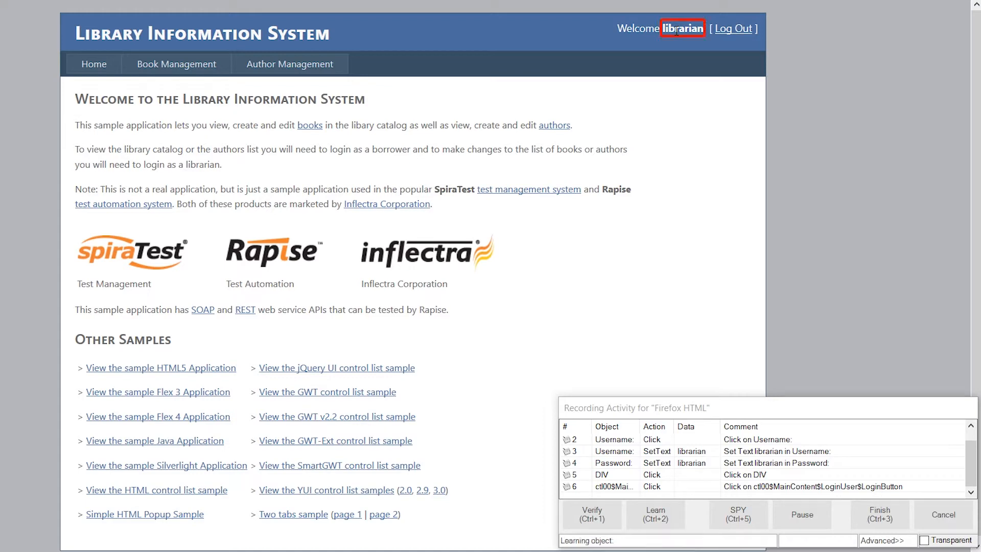
Step: Verify the welcome name's InnerText property equals 'librarian'
left_click(589, 515)
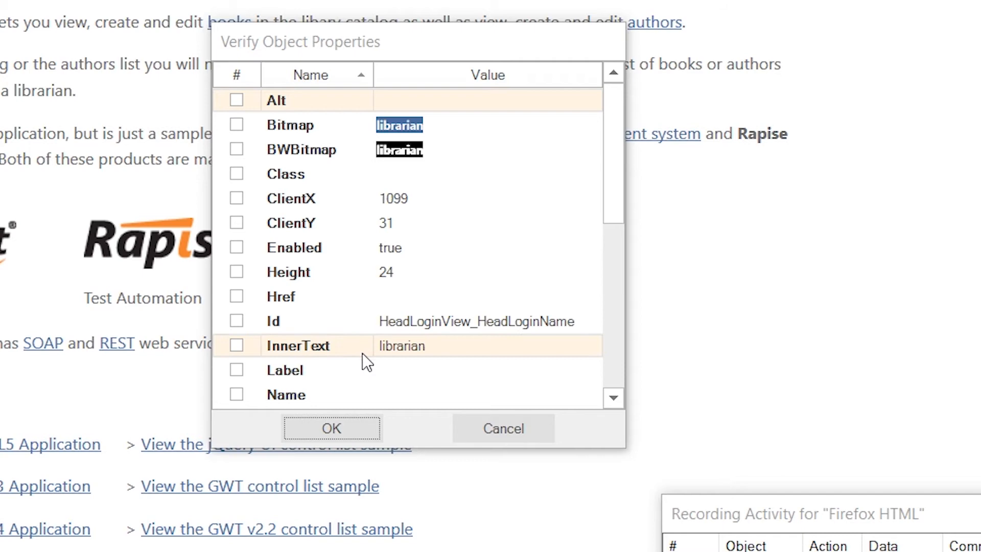
left_click(236, 345)
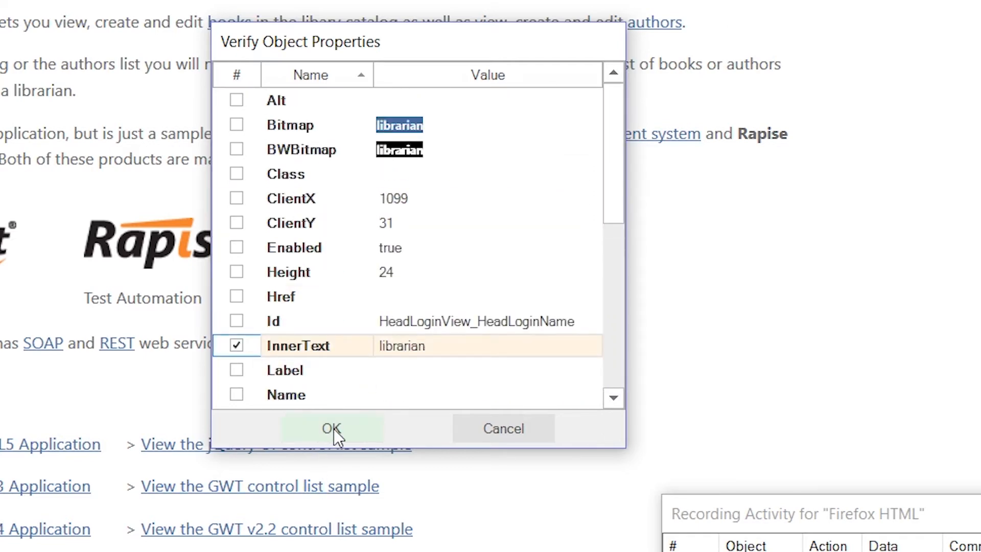
left_click(331, 428)
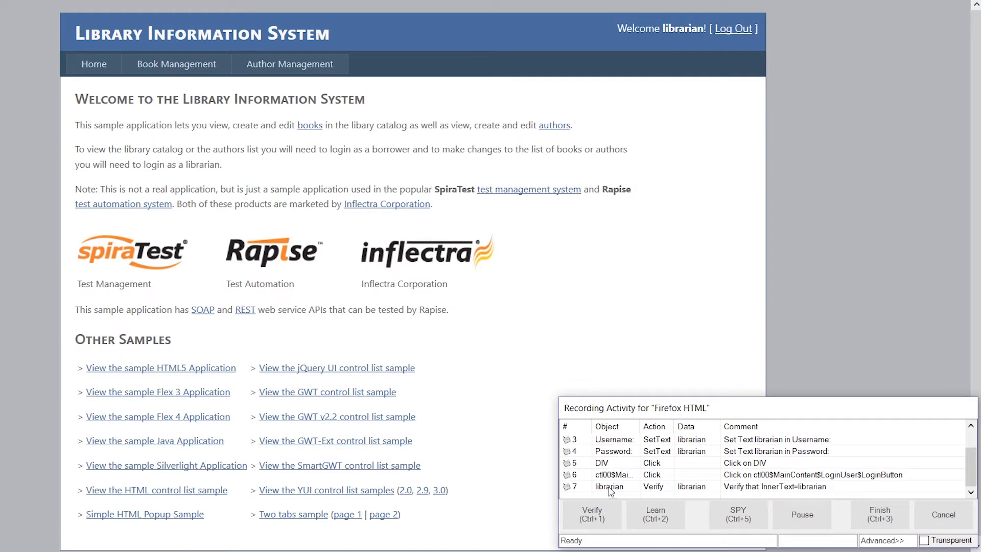
mouse_move(815, 499)
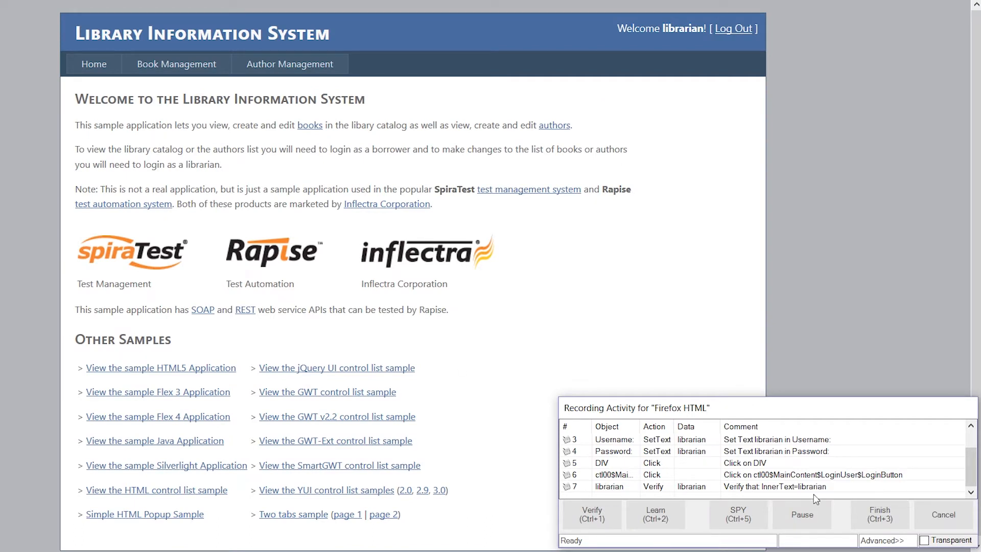
mouse_move(274, 178)
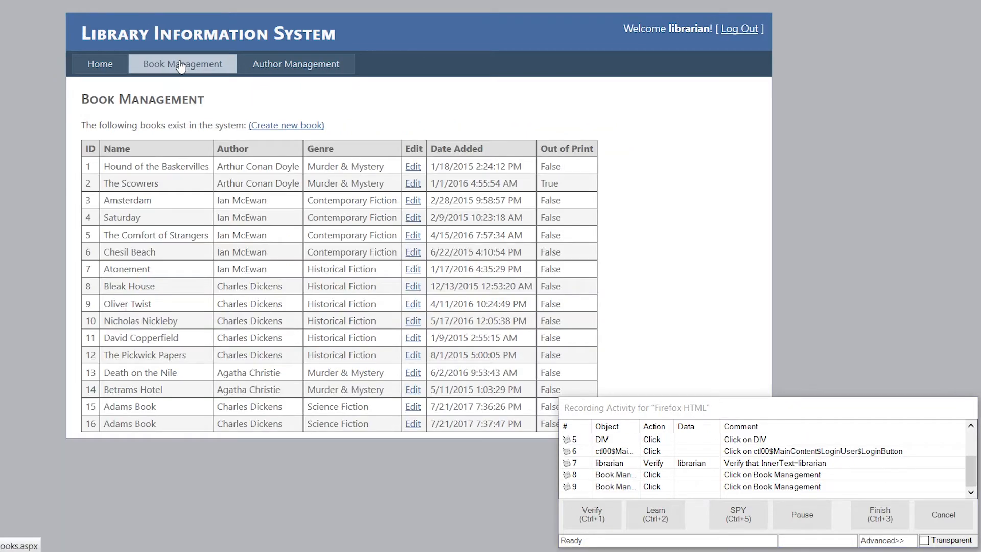
mouse_move(206, 114)
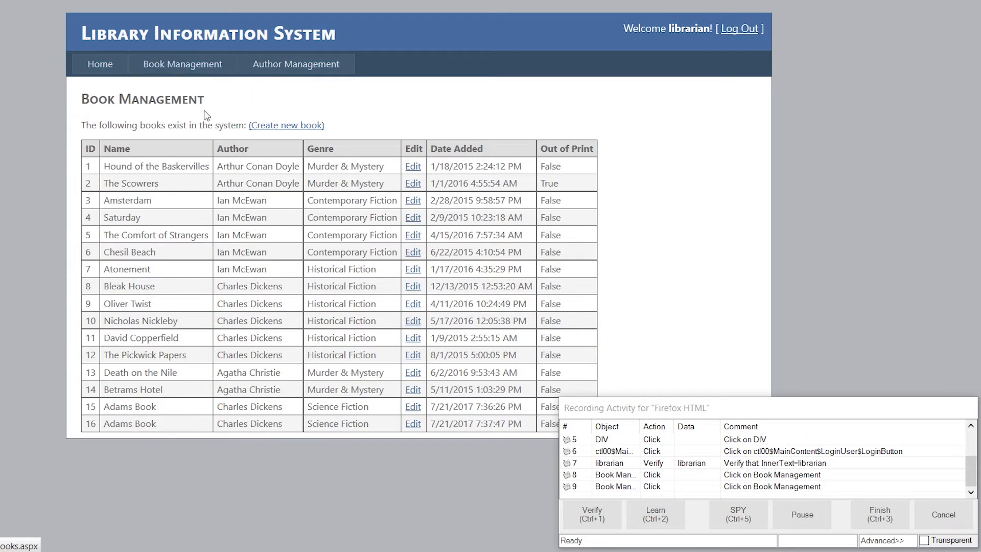
Step: Record inserting a new book 'Adams Book Scriptless' with author Charles Dickens
left_click(286, 125)
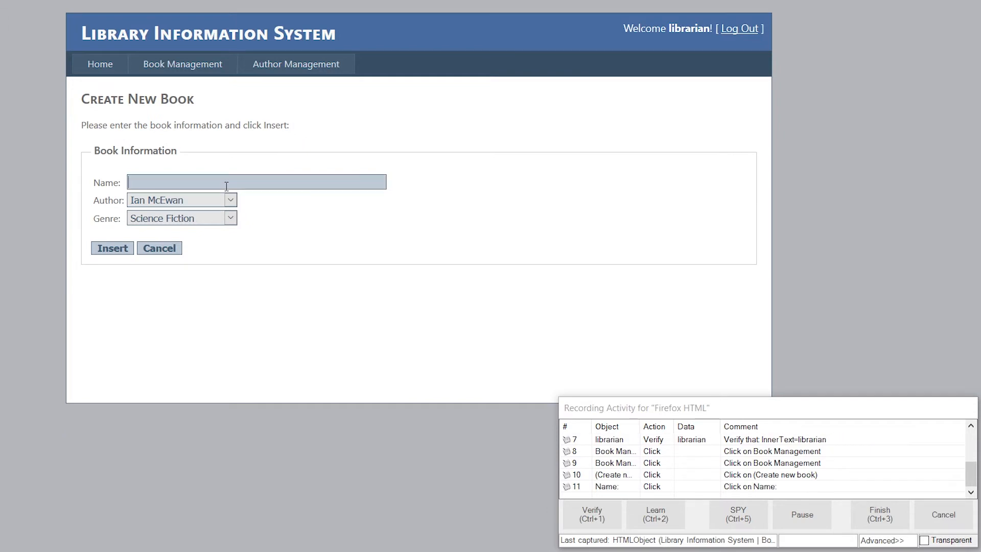
type("Ad")
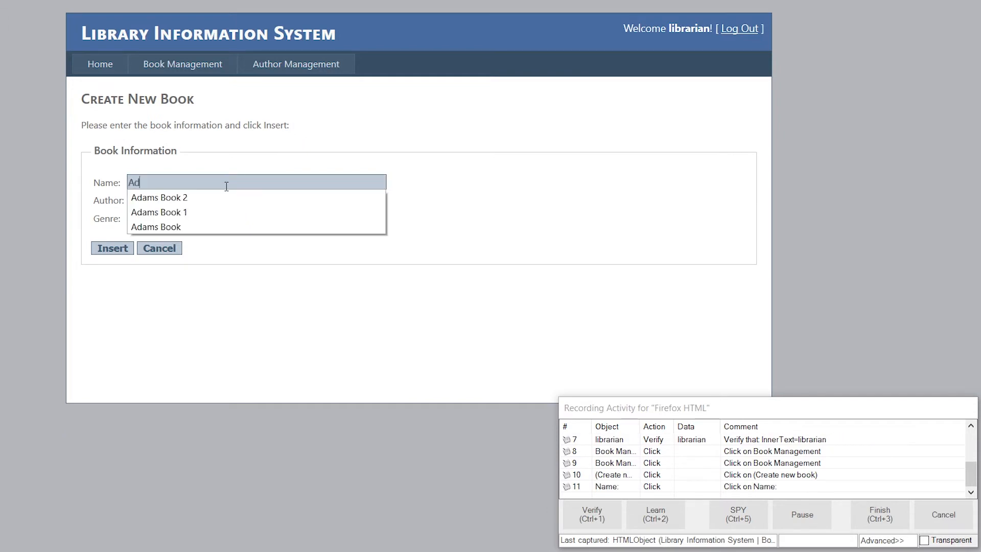
type("Adams Book Scri")
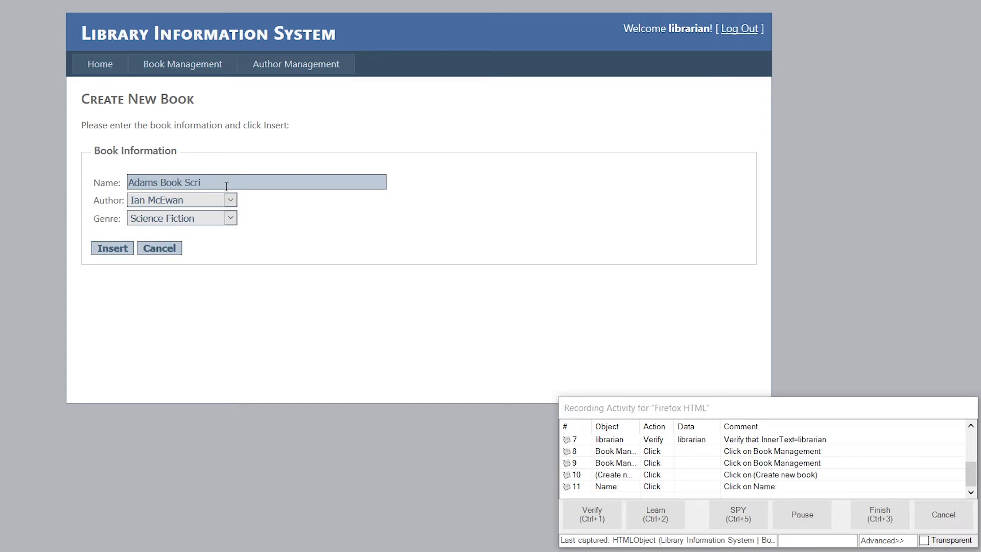
type("ptless")
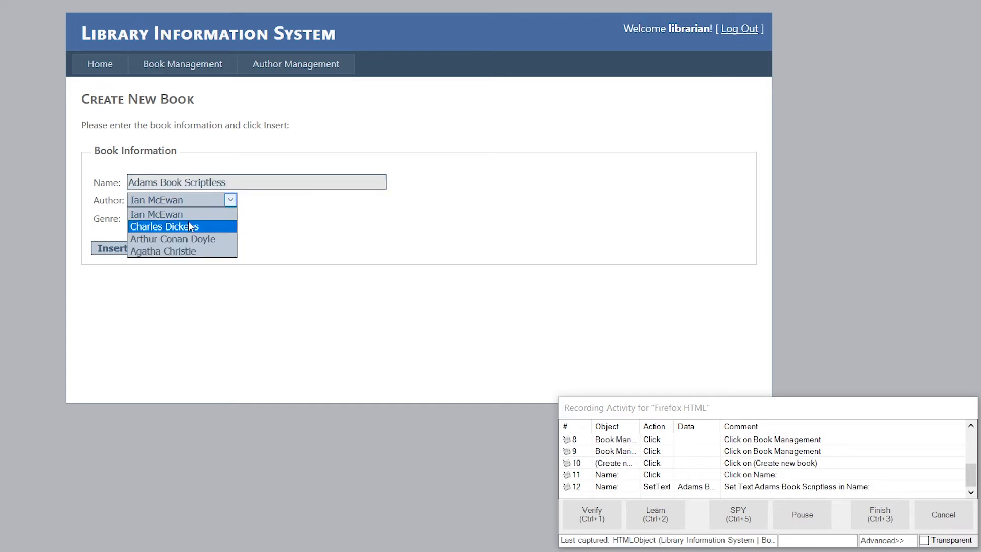
left_click(165, 226)
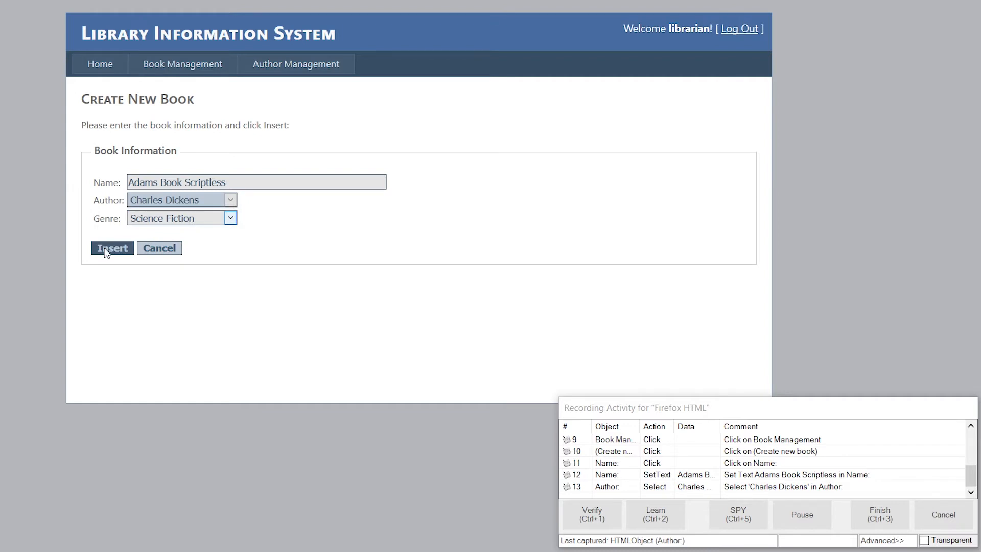
left_click(112, 248)
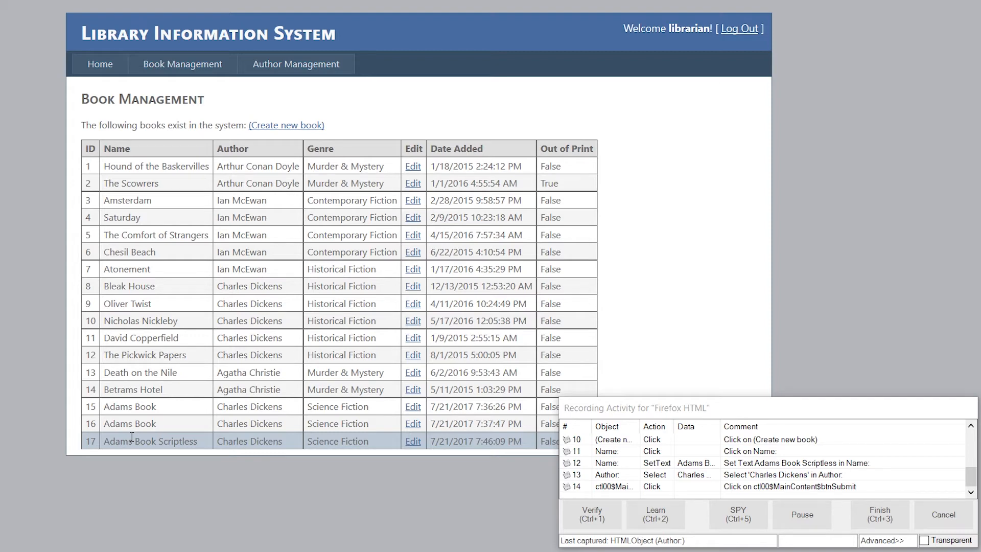
Step: Verify the new book's InnerText reads 'Adams Book Scriptless', then record logging out
left_click(590, 515)
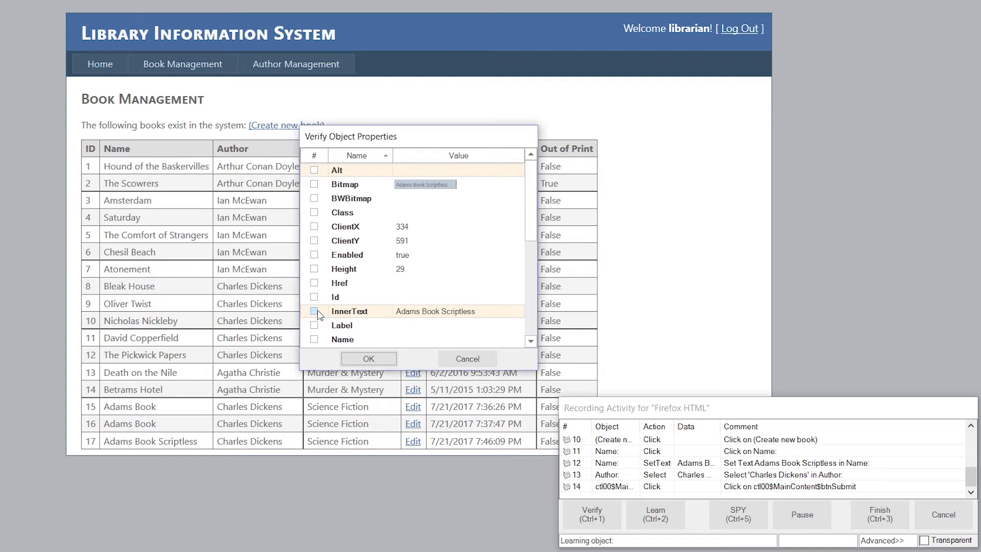
left_click(368, 359)
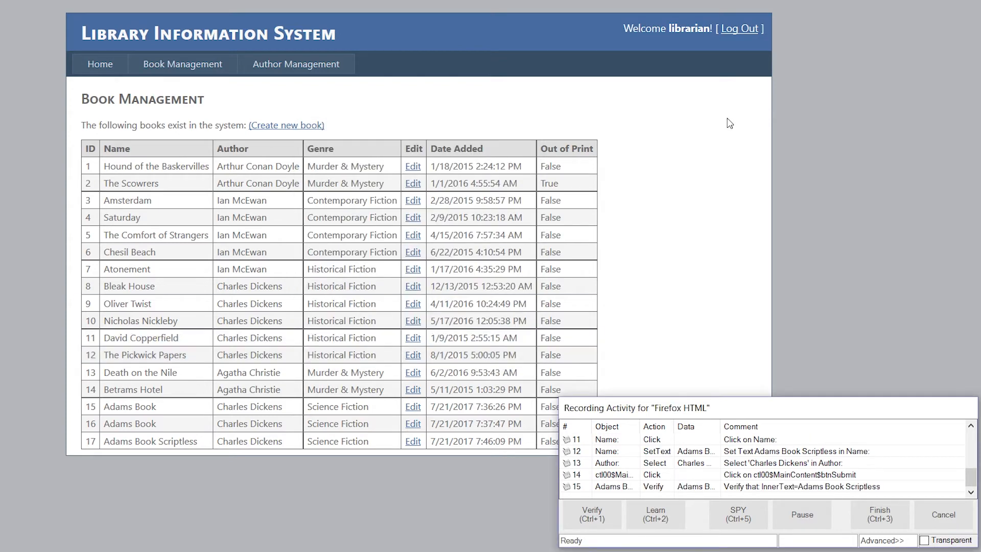
left_click(738, 28)
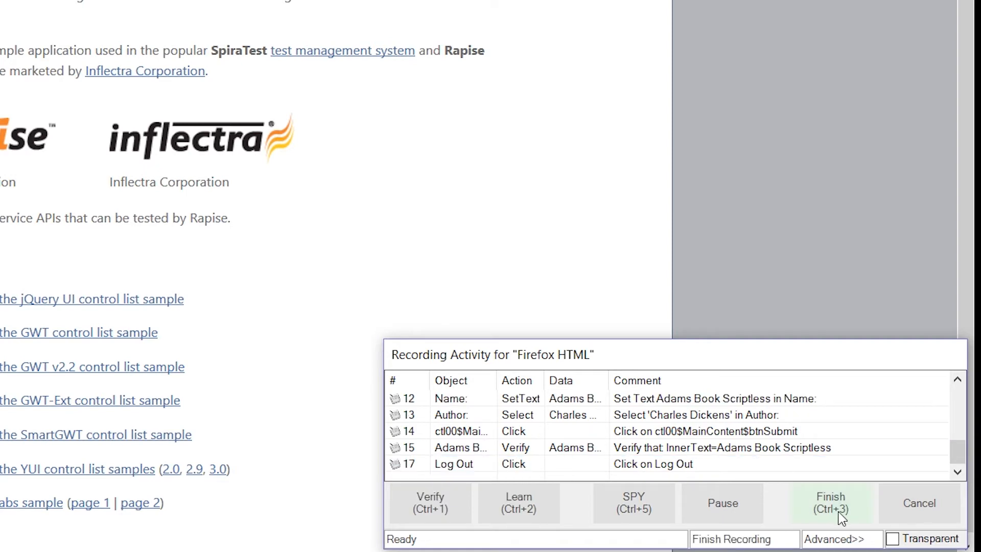
Step: Finish recording and insert the captured steps into the RVL sheet
left_click(830, 502)
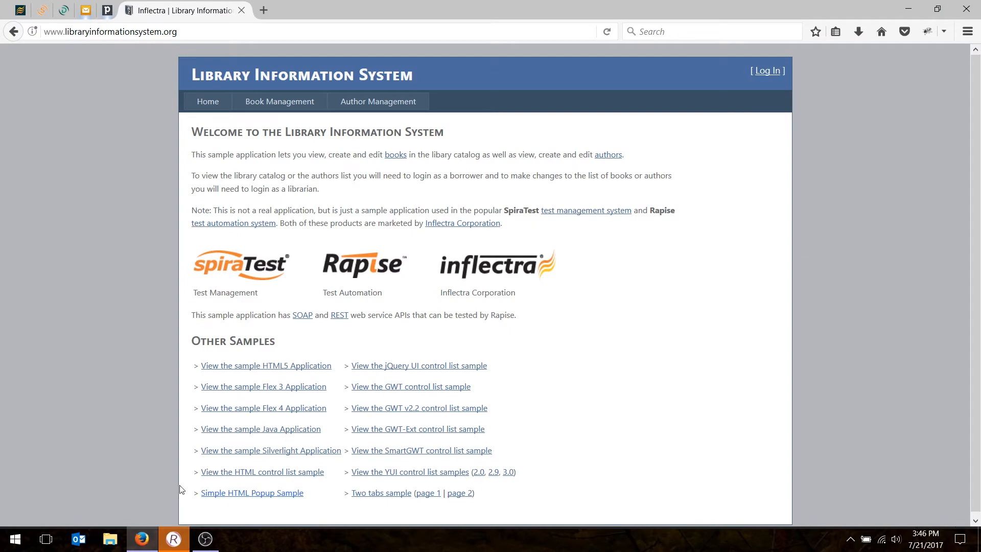
left_click(173, 538)
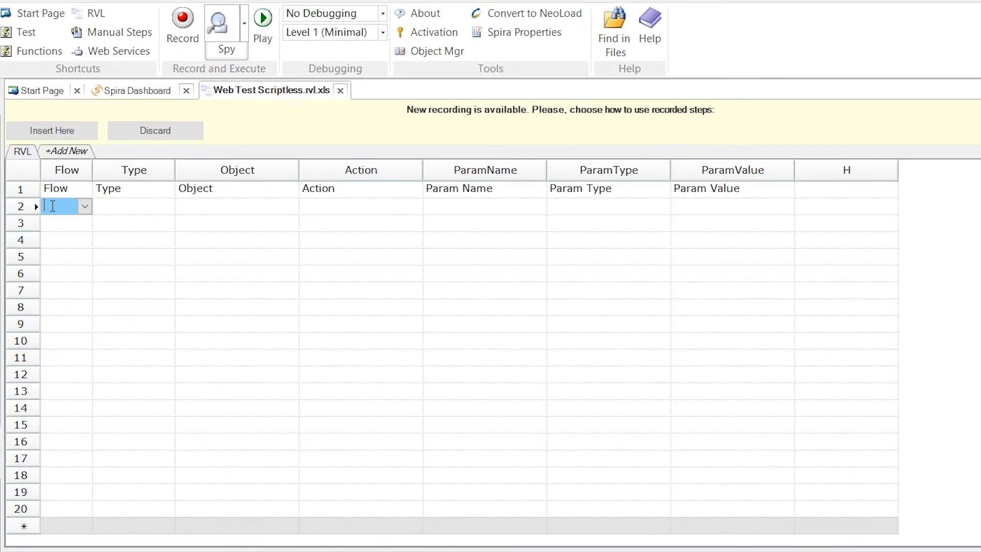
left_click(53, 131)
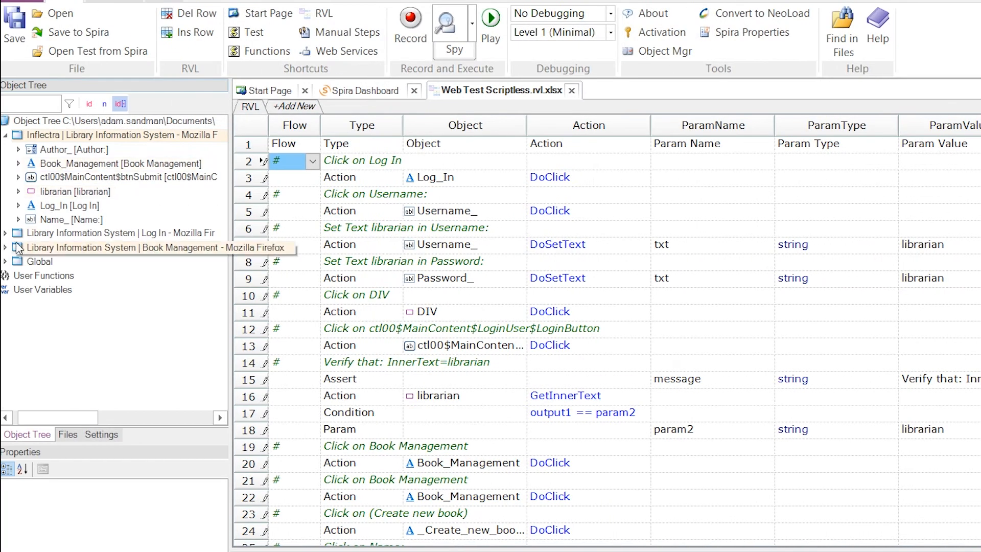
Step: Expand the Object Tree to inspect the recorded page objects
left_click(6, 233)
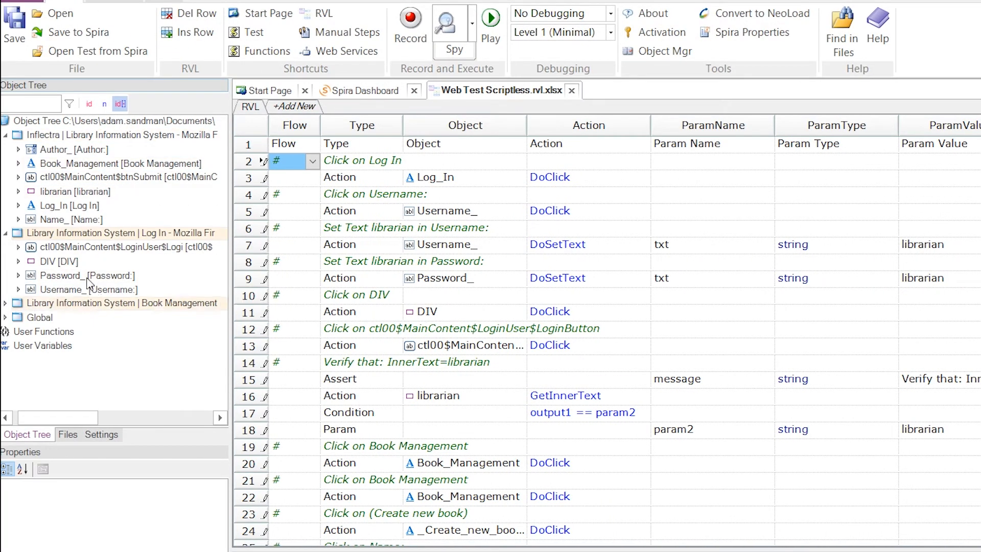
left_click(119, 233)
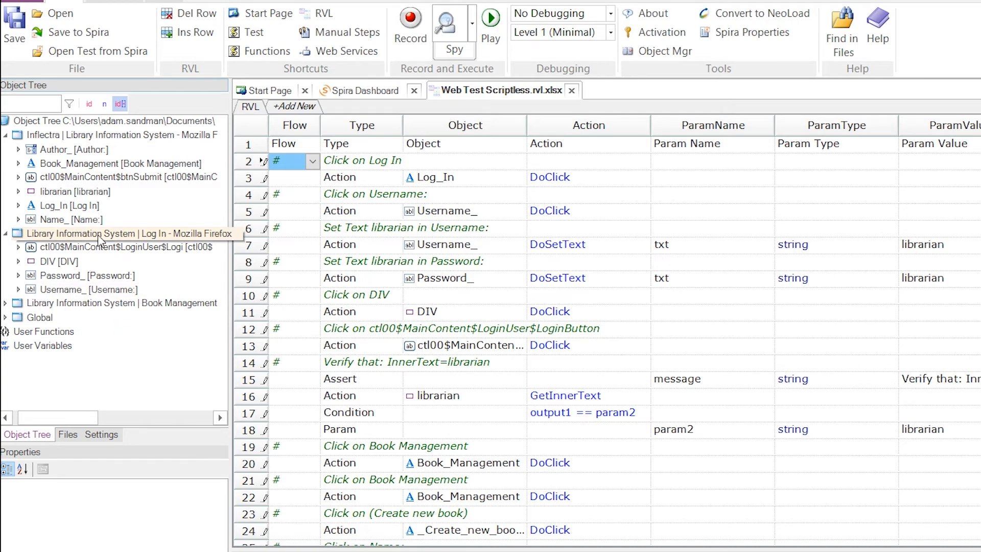
left_click(113, 247)
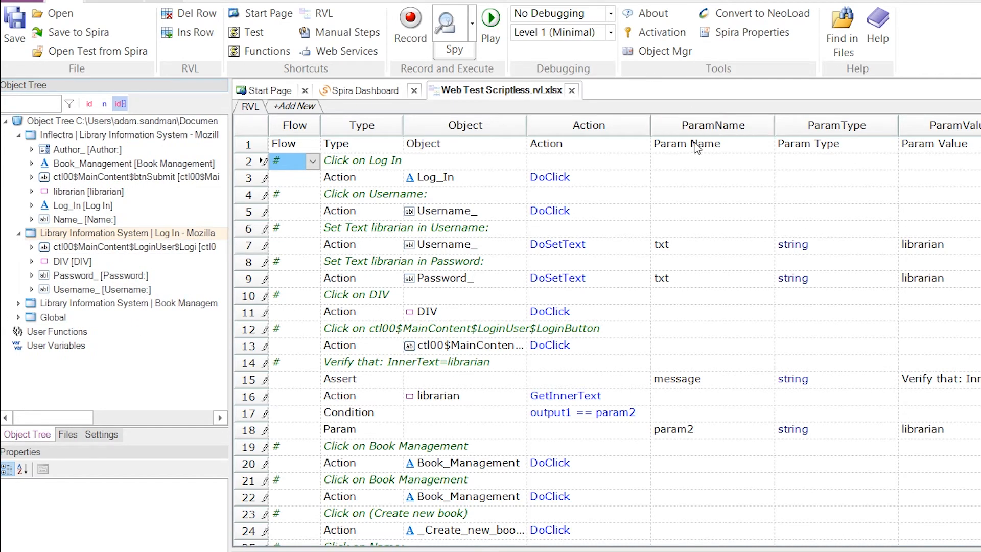
mouse_move(67, 76)
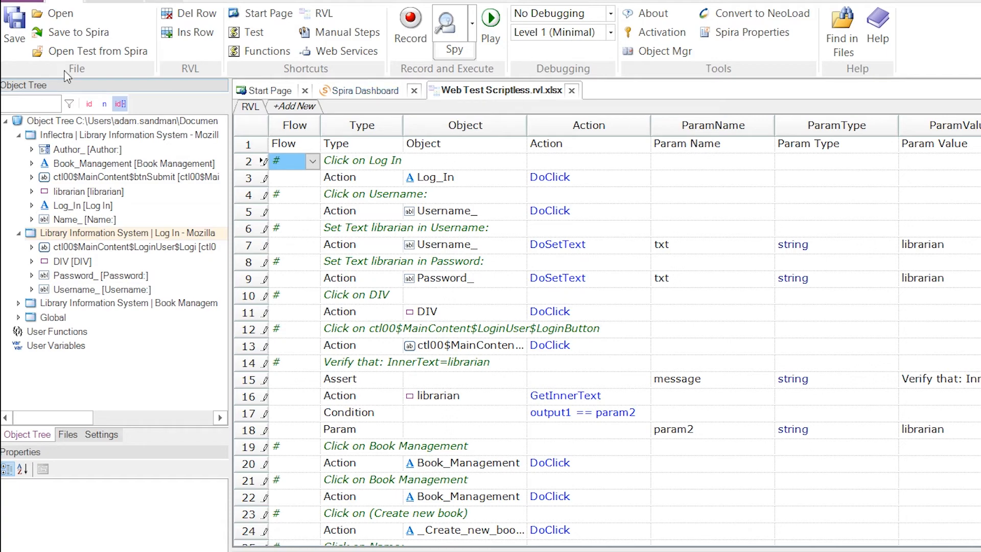
Step: Play back the test in Firefox, logging in as librarian and inserting 'Adams Book Scriptless' by Charles Dickens
left_click(491, 19)
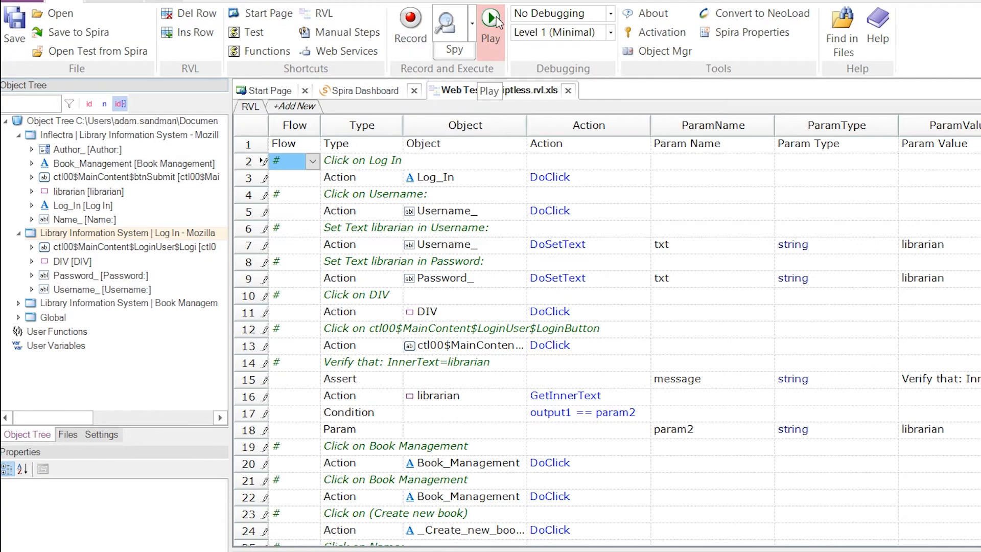
left_click(490, 20)
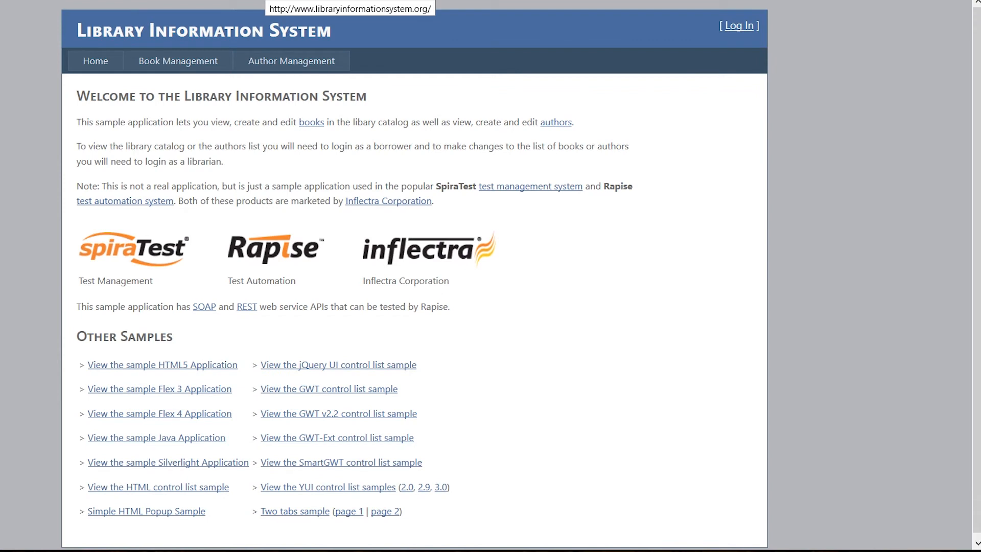
left_click(738, 25)
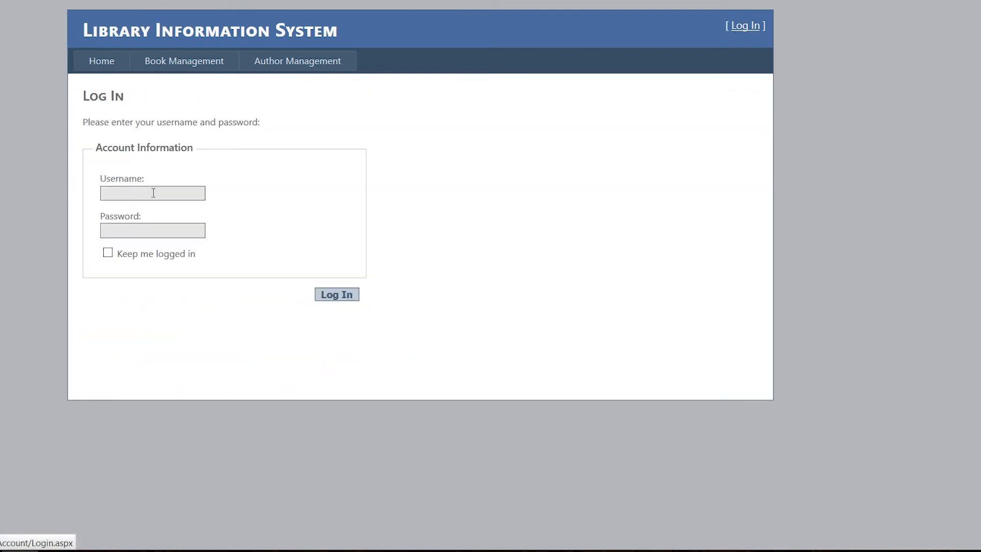
type("librarian")
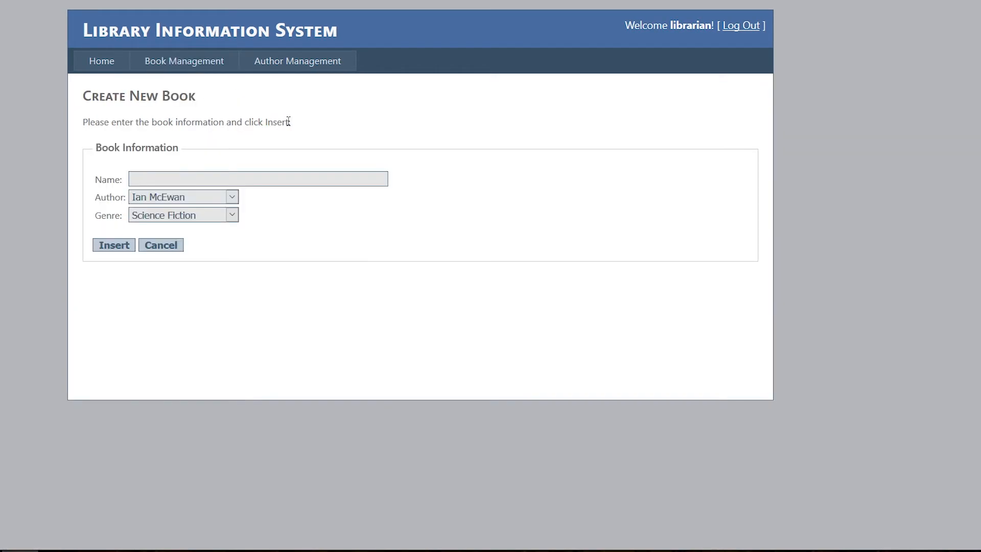
type("Adams Book Scriptless")
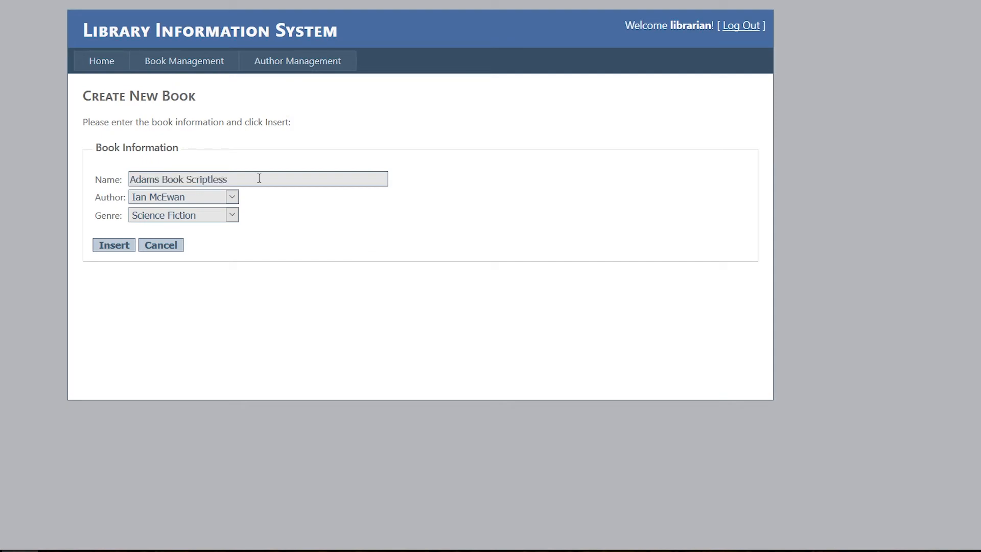
left_click(181, 196)
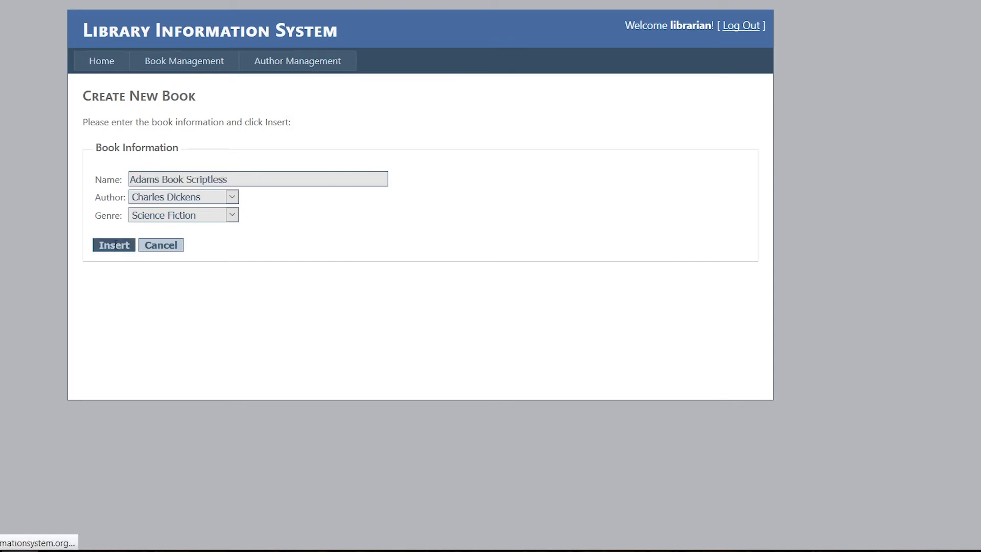
left_click(740, 25)
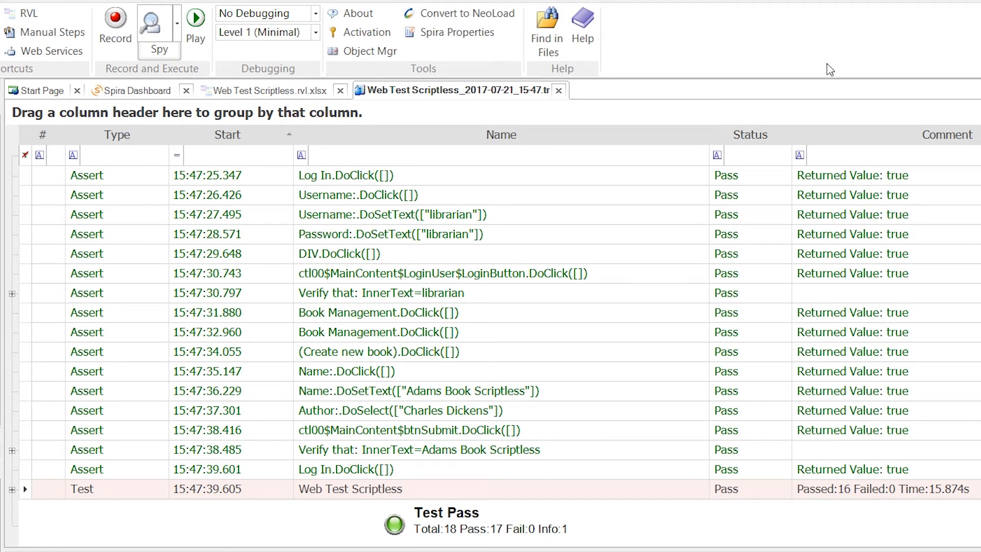
mouse_move(501, 135)
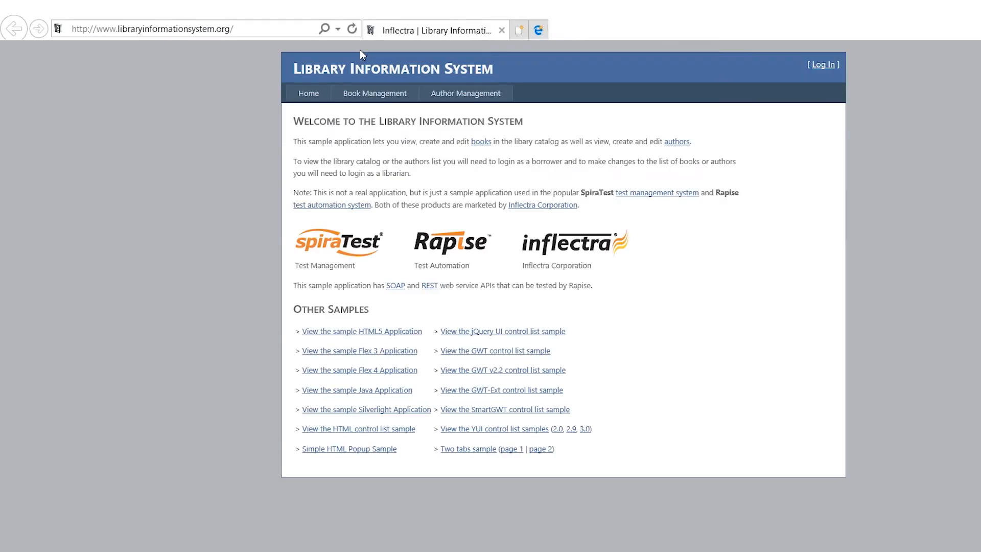
Step: Play back in Internet Explorer, logging in as librarian and inserting 'Adams Book Scriptless' by Charles Dickens
left_click(823, 64)
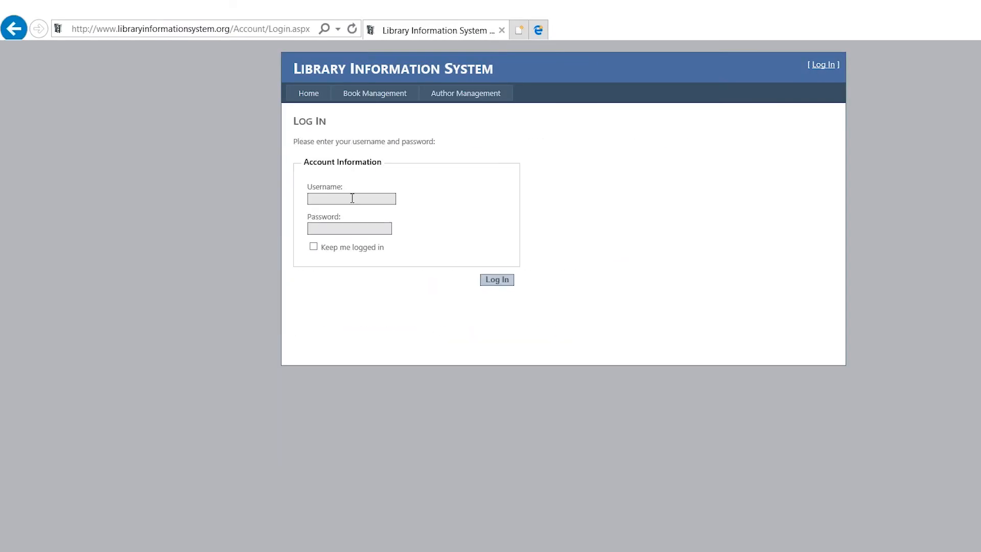
type("librarian")
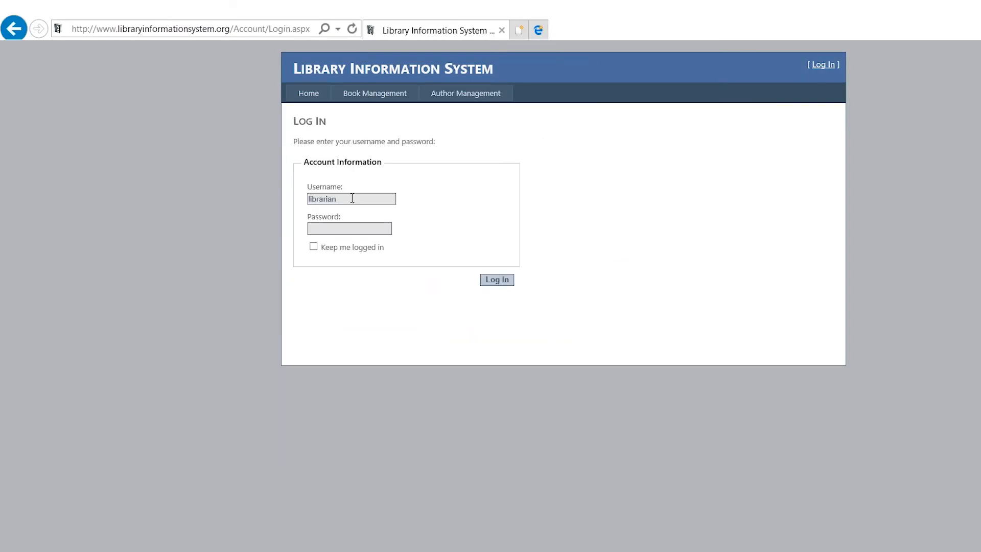
type("password")
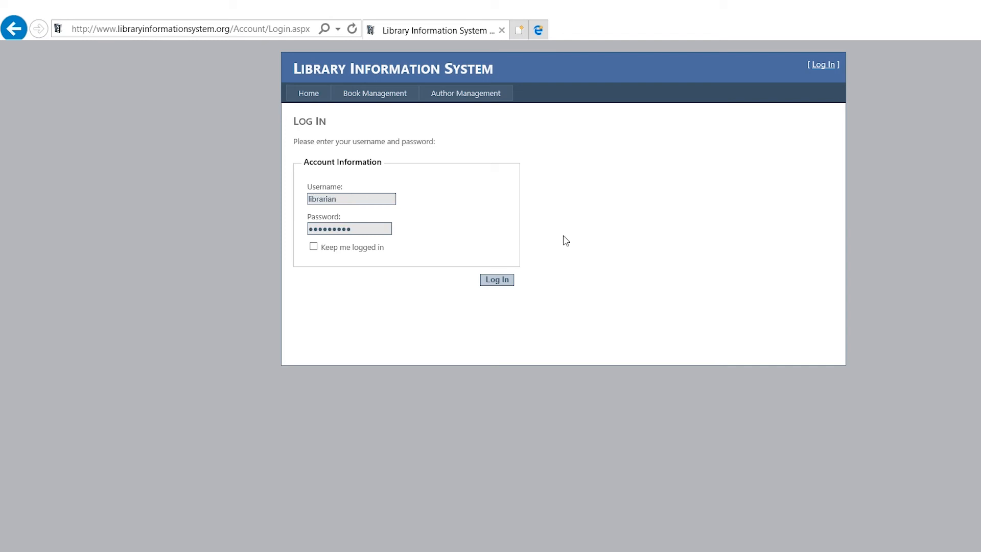
left_click(496, 279)
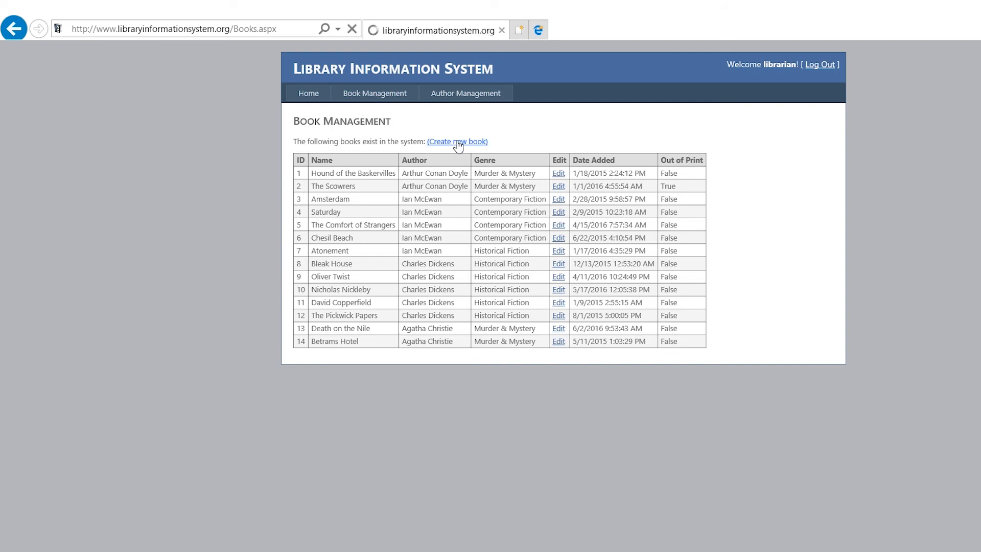
left_click(458, 141)
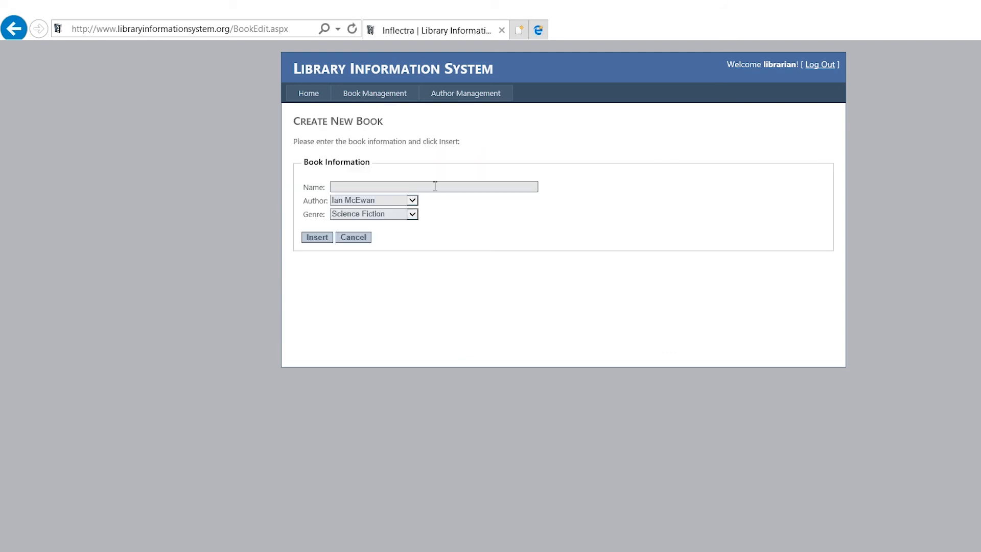
type("Adams Book Scriptless")
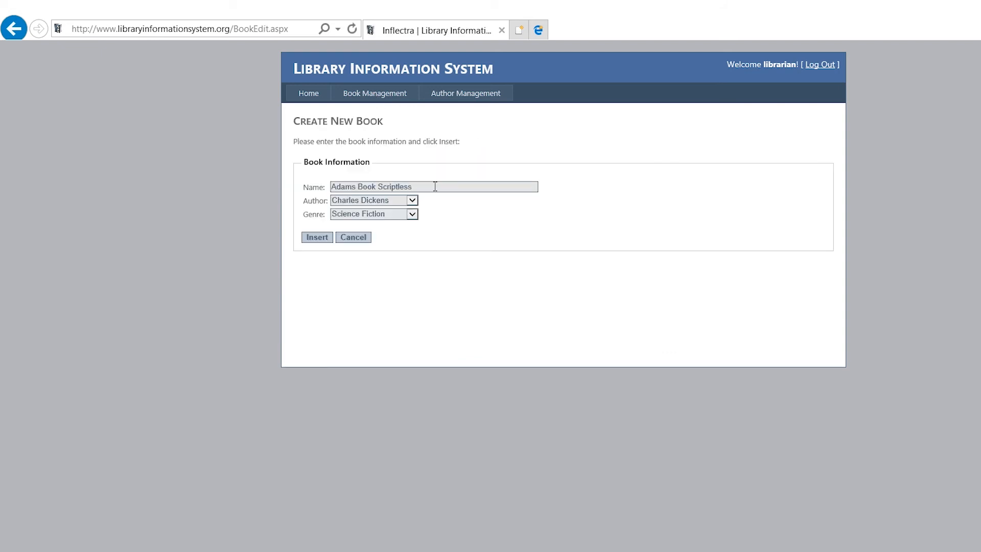
left_click(316, 237)
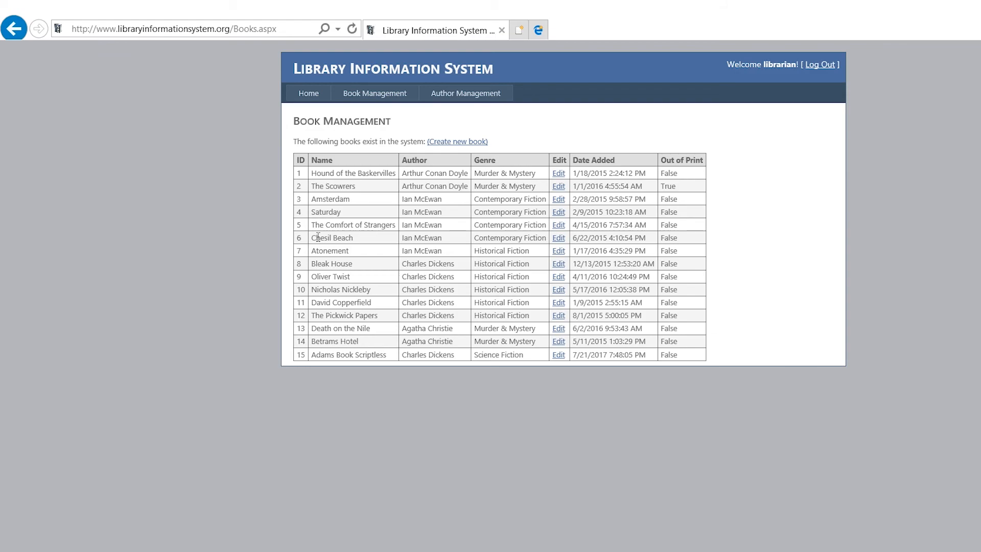